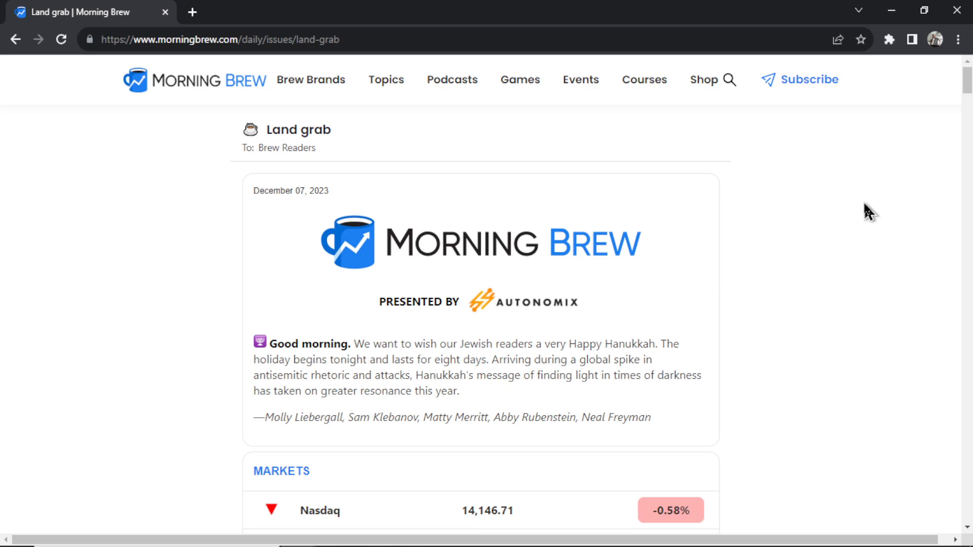
- Scroll through the ChatGPT page while bringing up an empty Newsletter GPT chat
scroll(down, 3)
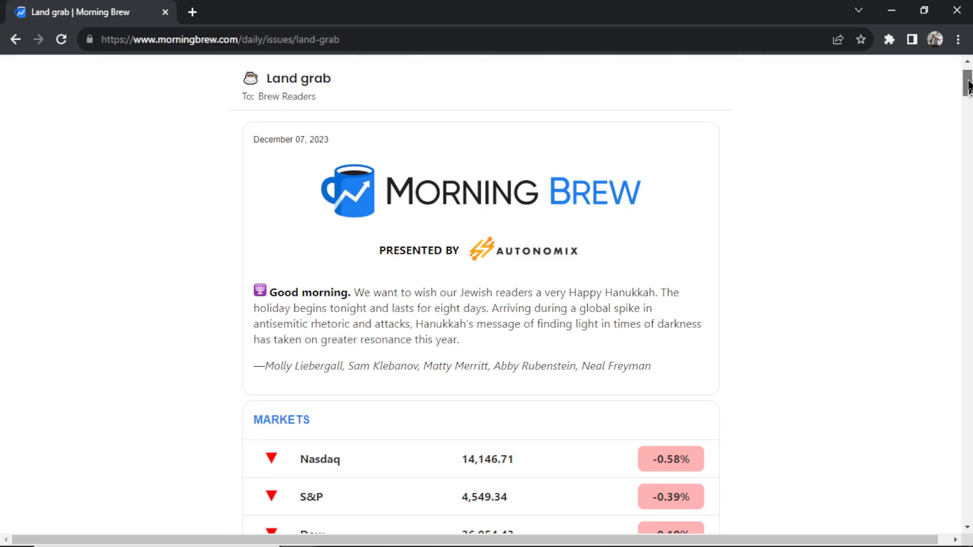
scroll(down, 3)
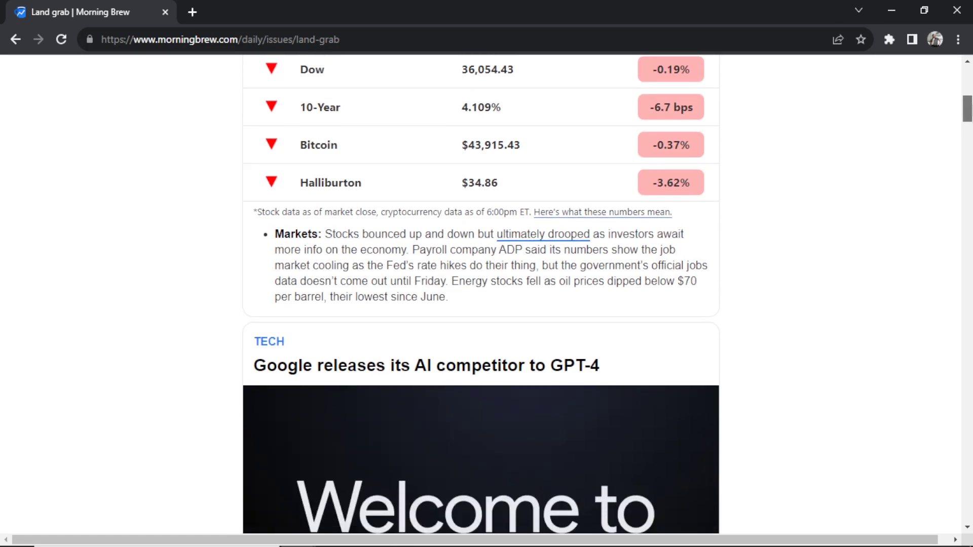
scroll(down, 3)
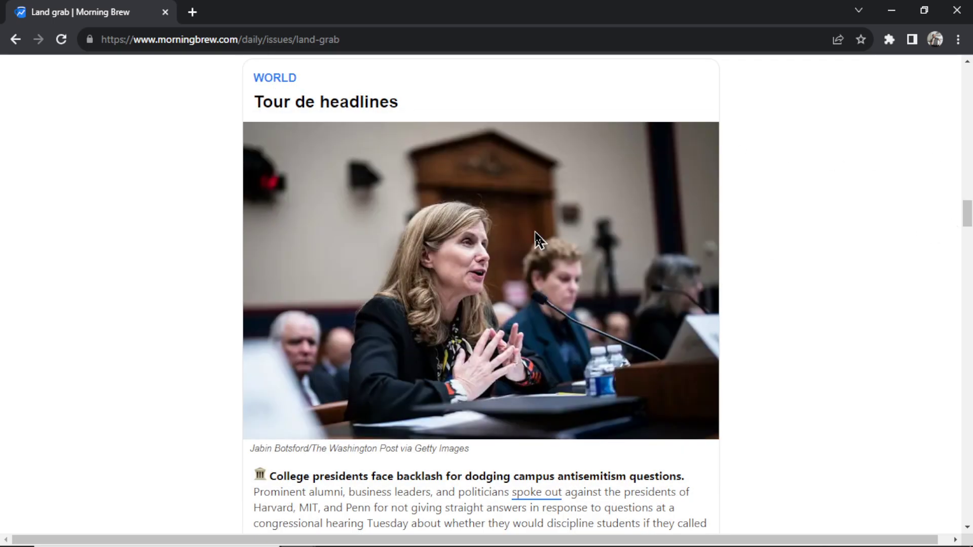
scroll(down, 3)
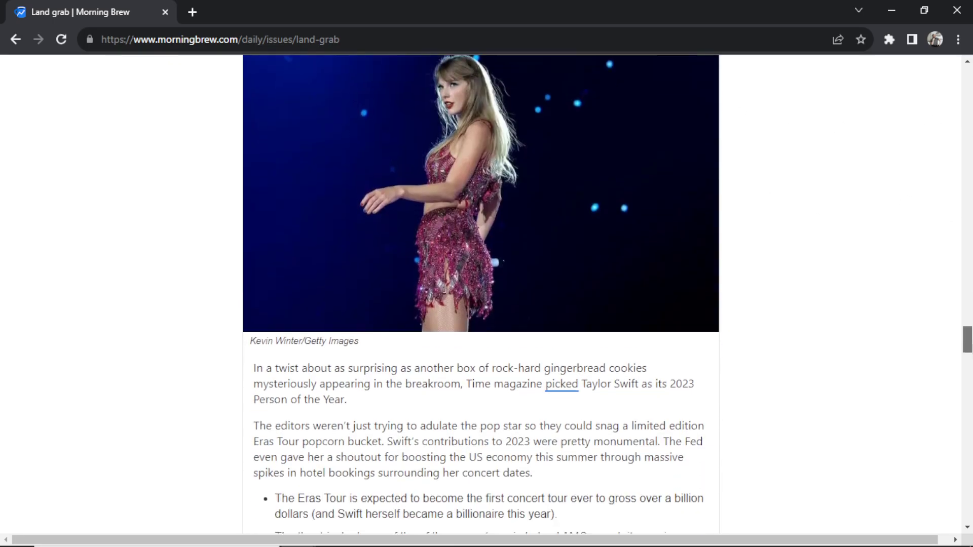
scroll(down, 3)
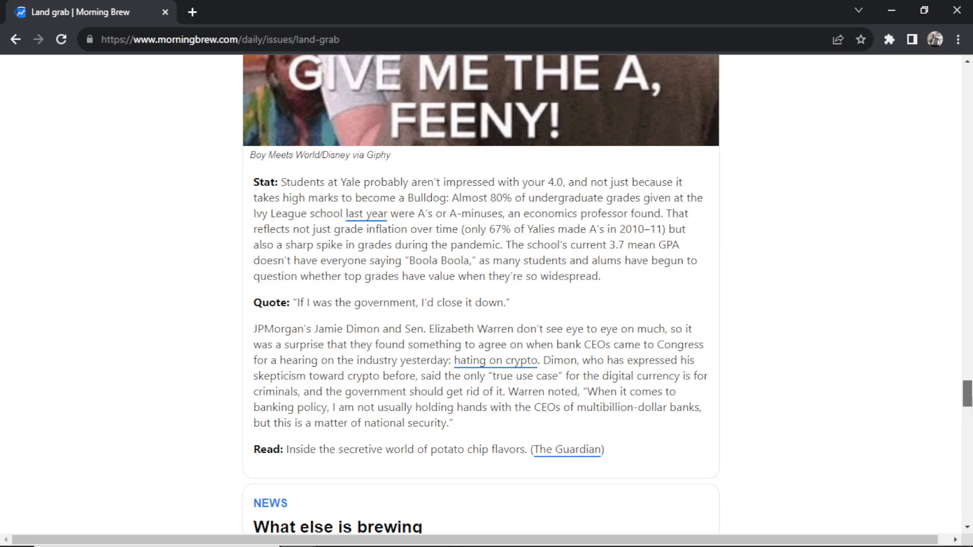
scroll(down, 3)
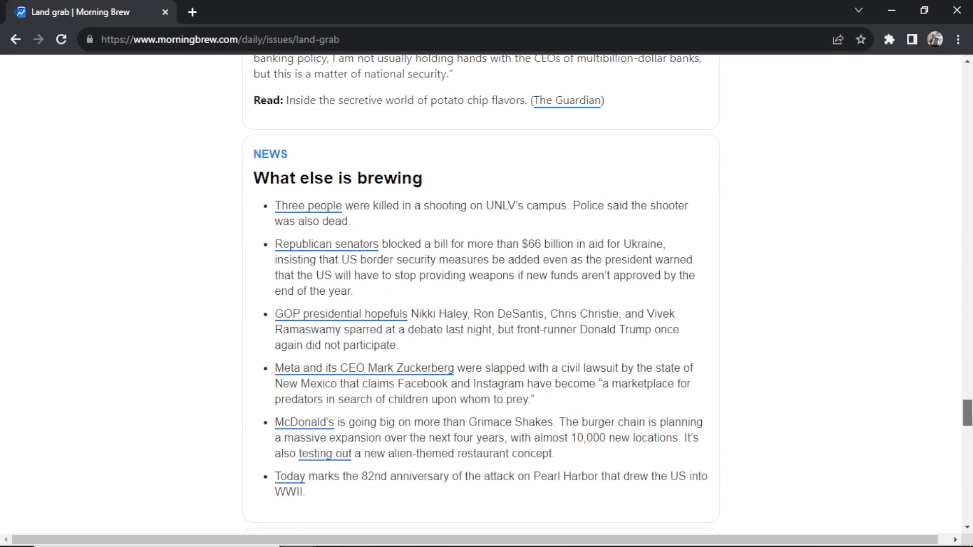
scroll(down, 3)
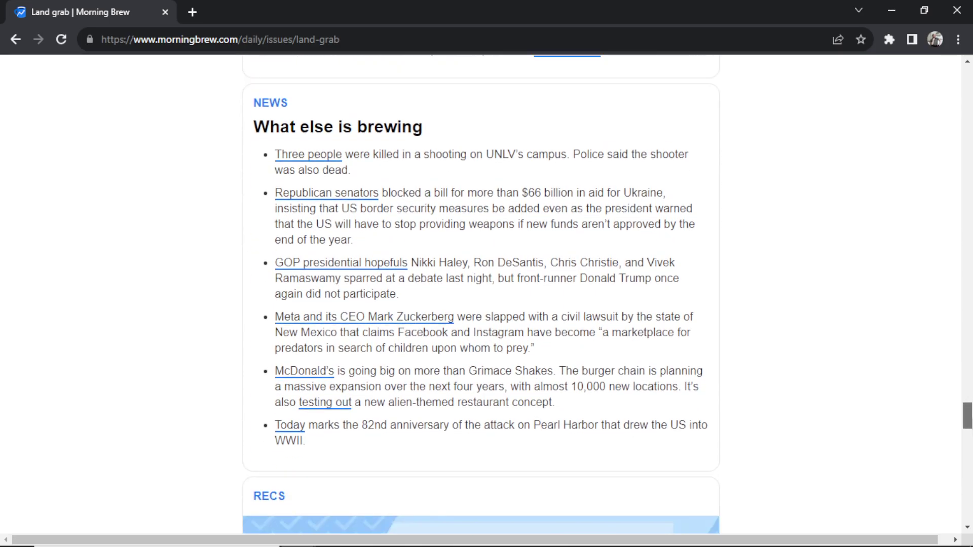
scroll(down, 3)
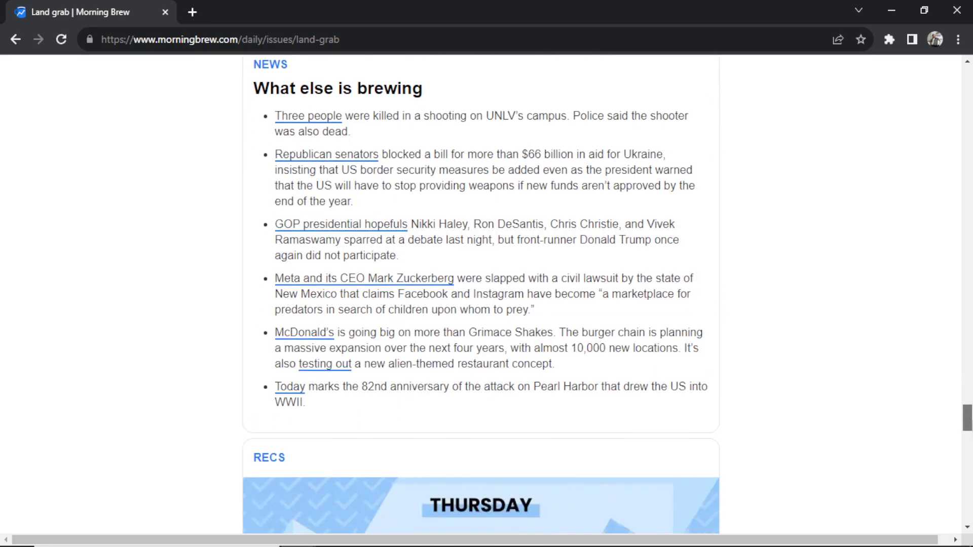
scroll(down, 3)
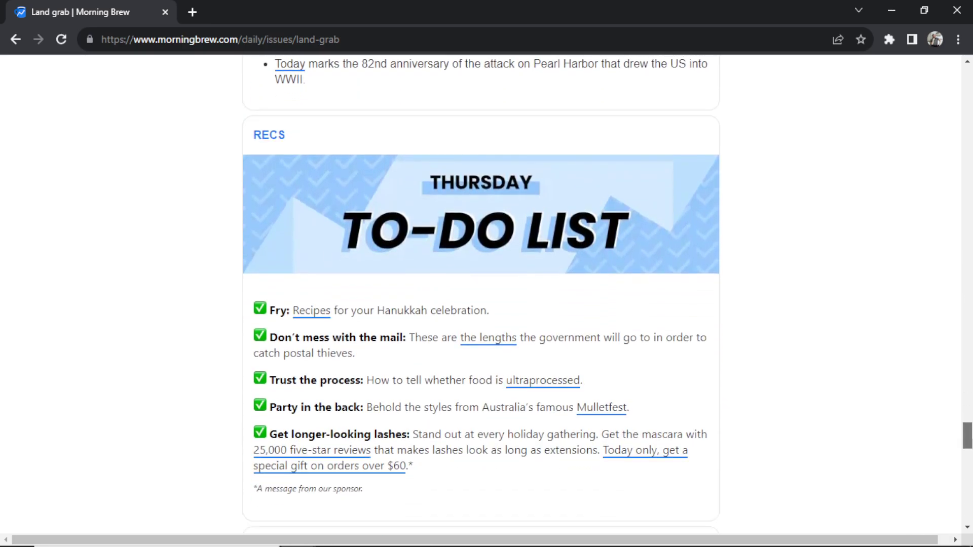
scroll(down, 3)
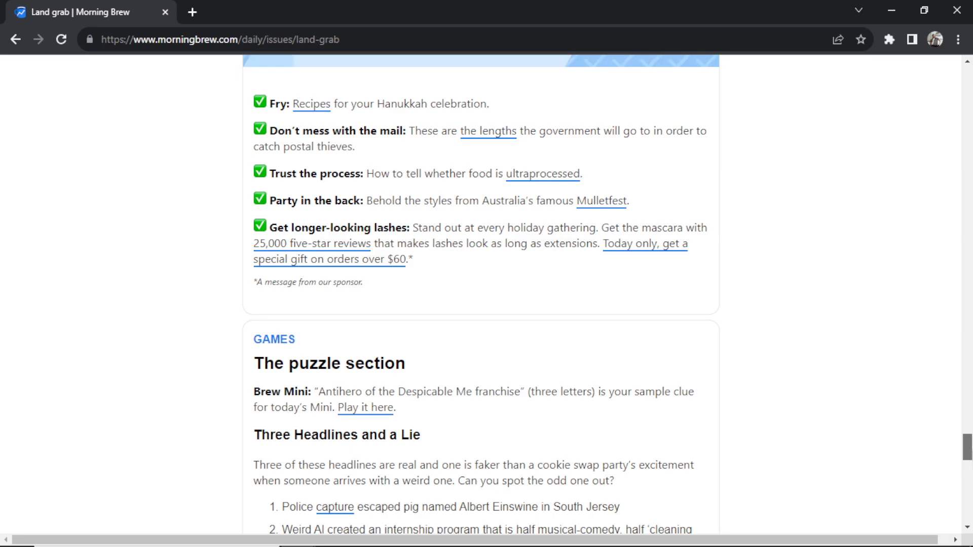
scroll(down, 3)
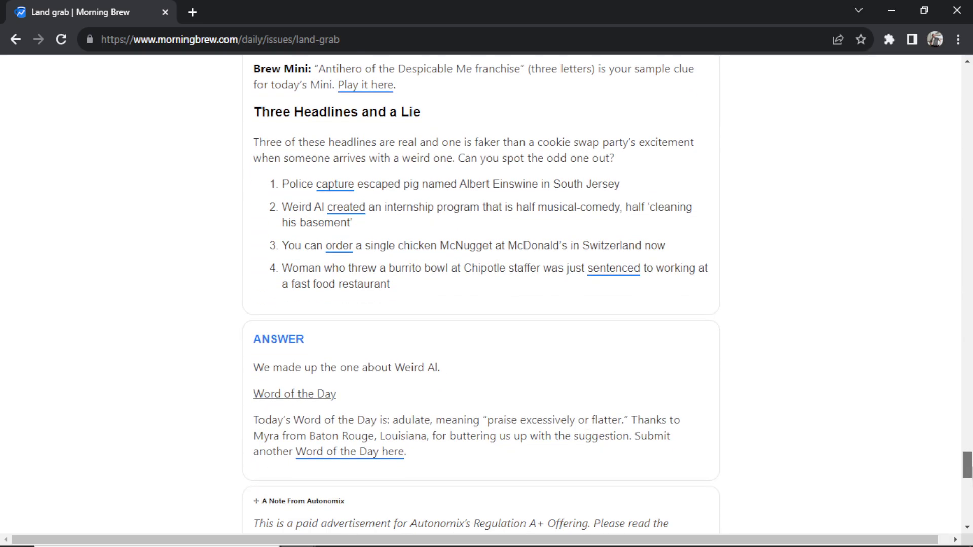
scroll(down, 3)
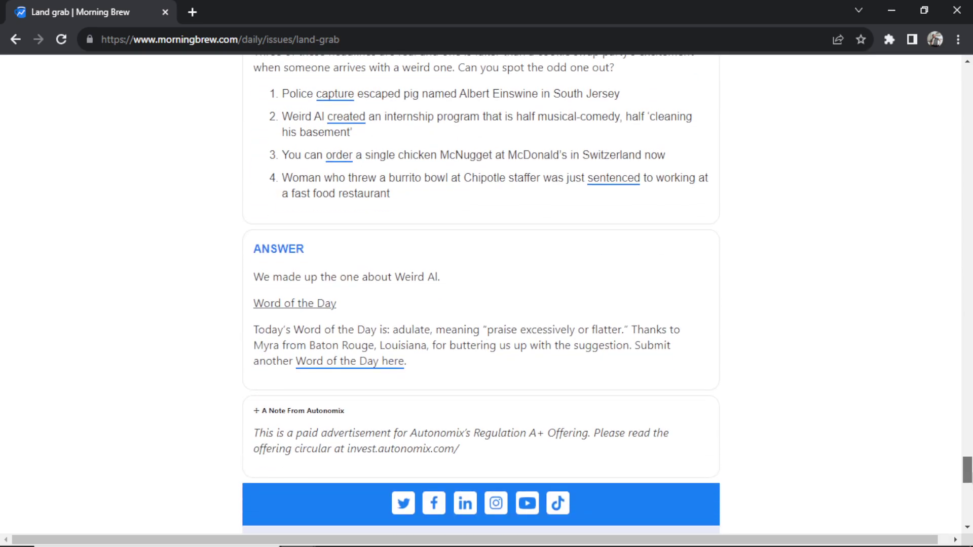
scroll(down, 3)
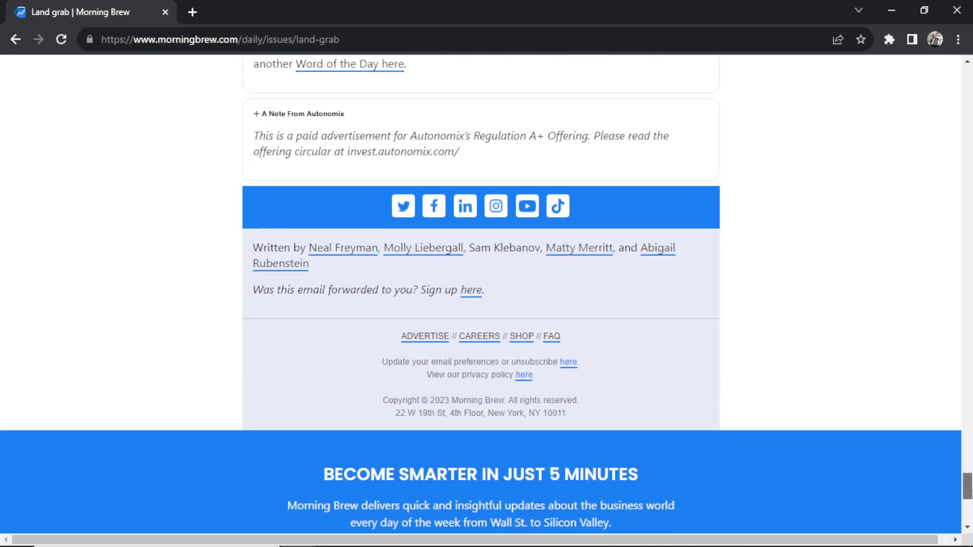
scroll(up, 3)
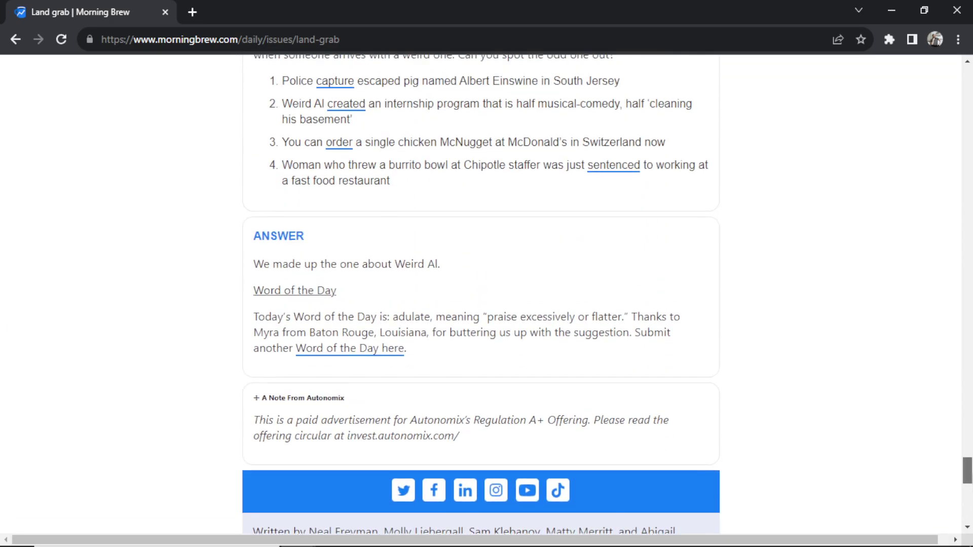
scroll(up, 3)
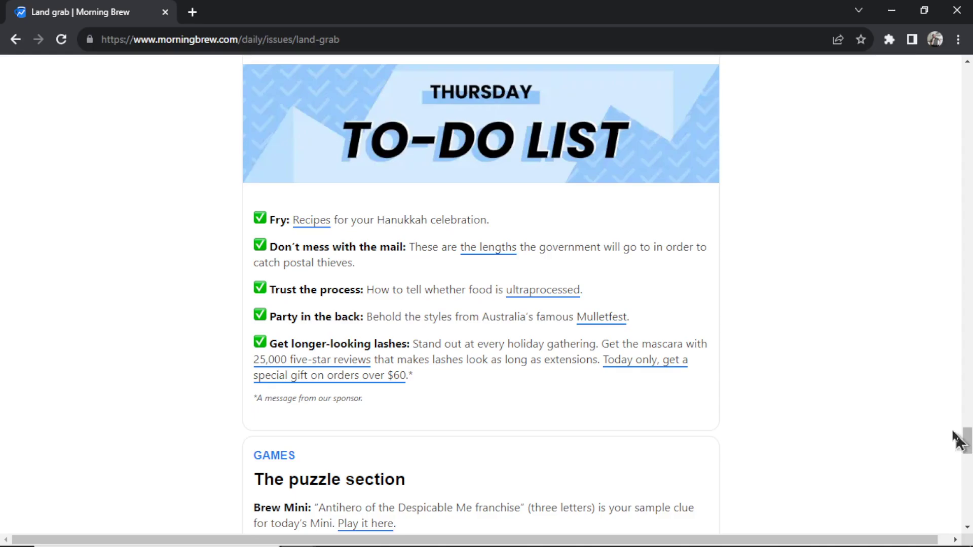
scroll(down, 3)
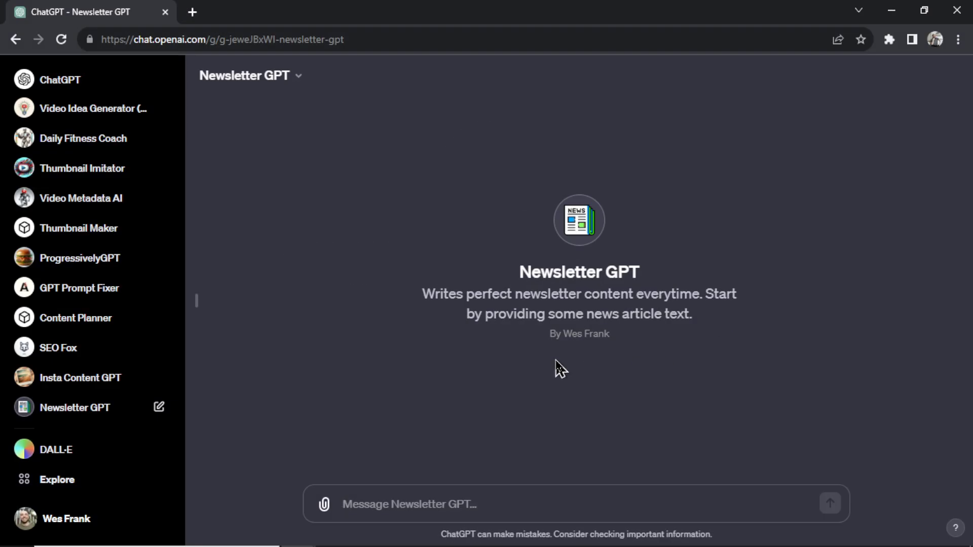
mouse_move(192, 12)
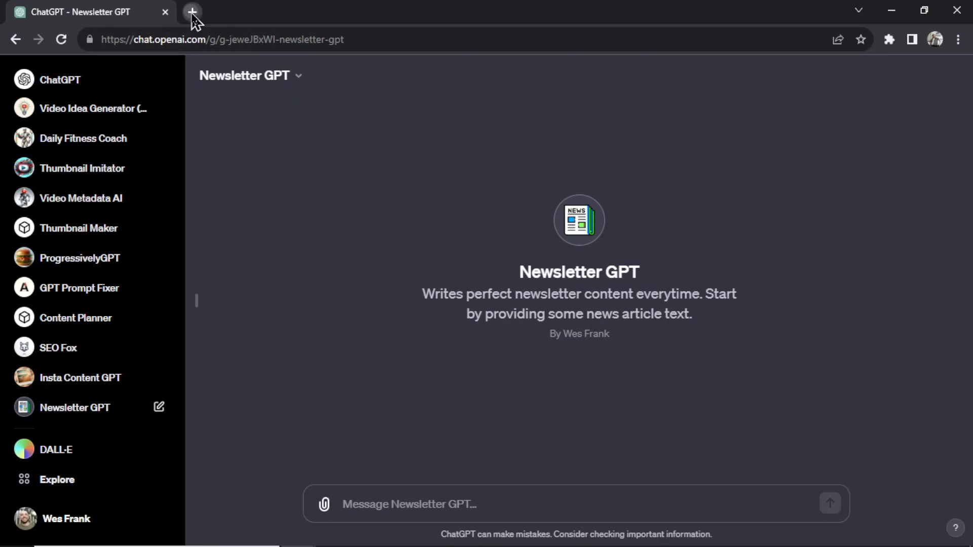
- Open ESPN's NBA news and select the LeBron-led Lakers vs. Pelicans article text
click(193, 11)
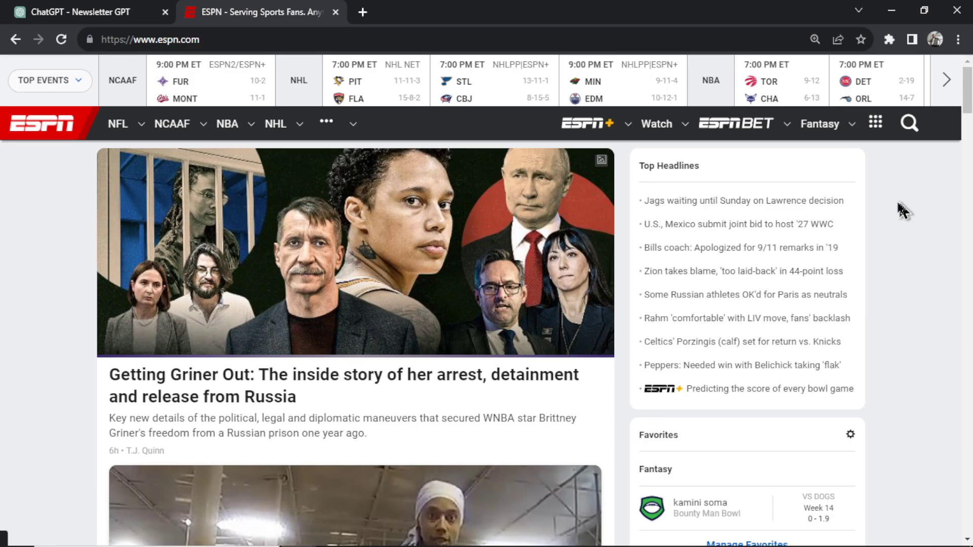
click(227, 124)
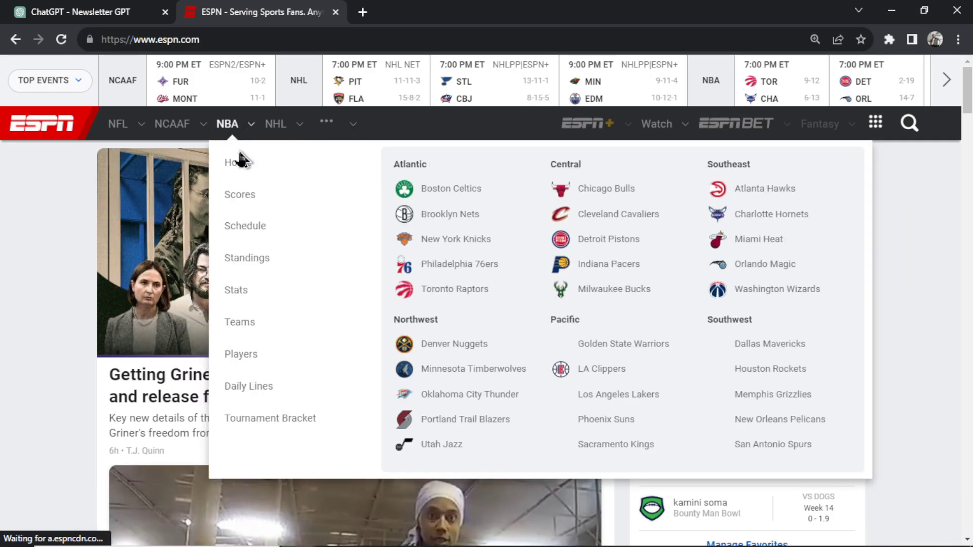
click(235, 162)
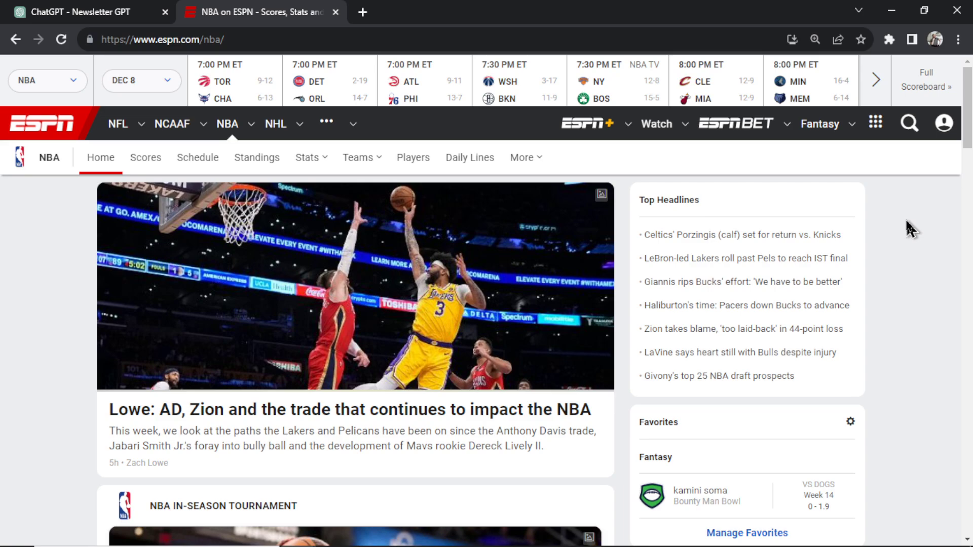
scroll(down, 3)
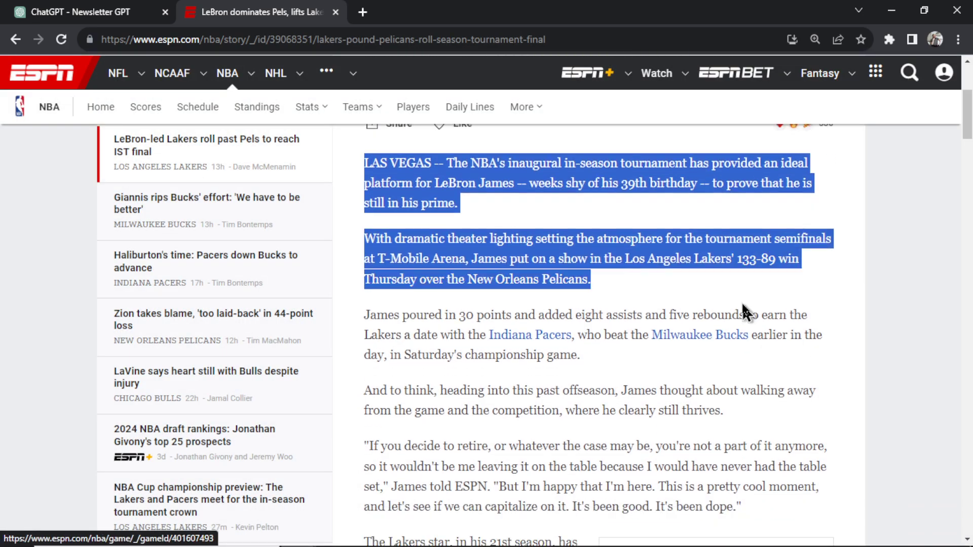
scroll(down, 3)
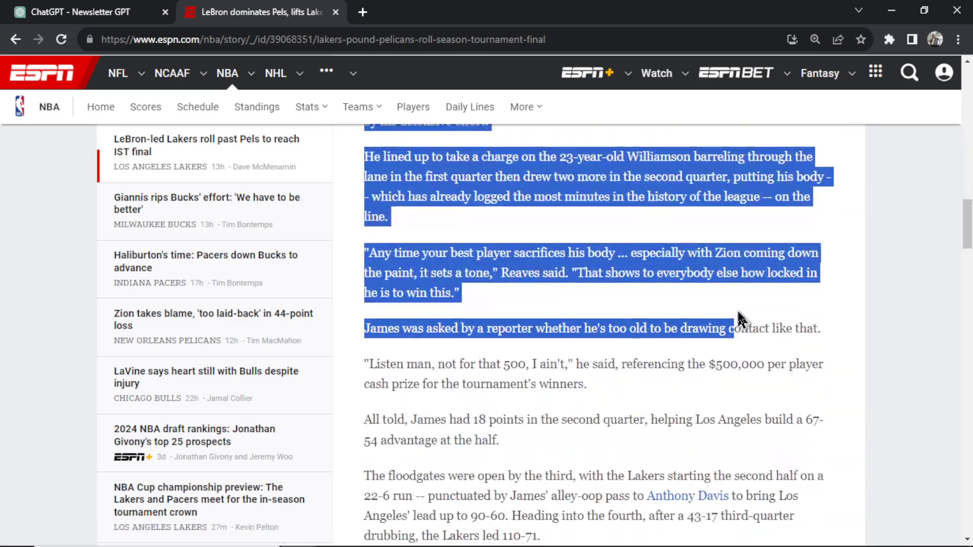
click(326, 73)
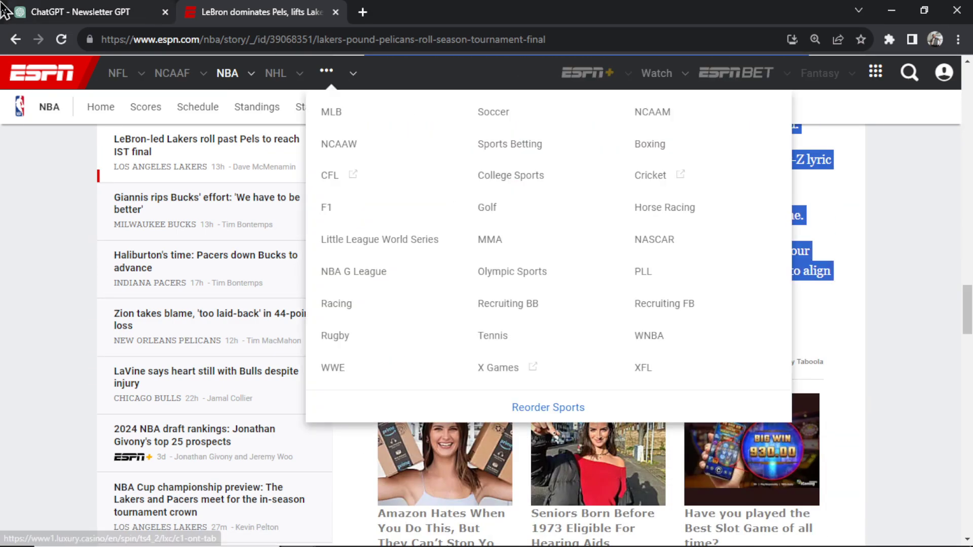
- Send the copied Lakers–Pelicans article to Newsletter GPT and read its 'King James Reigns in Vegas' piece
click(80, 11)
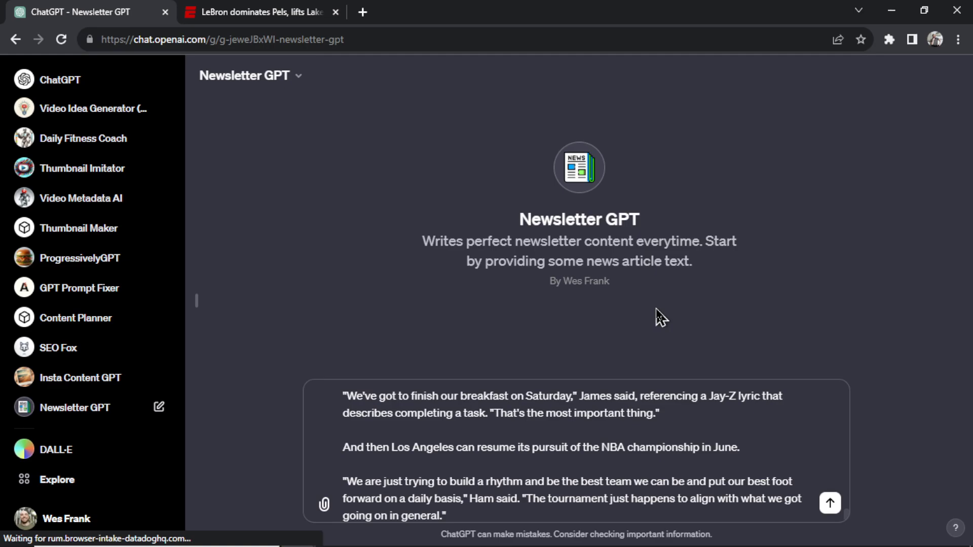
click(829, 503)
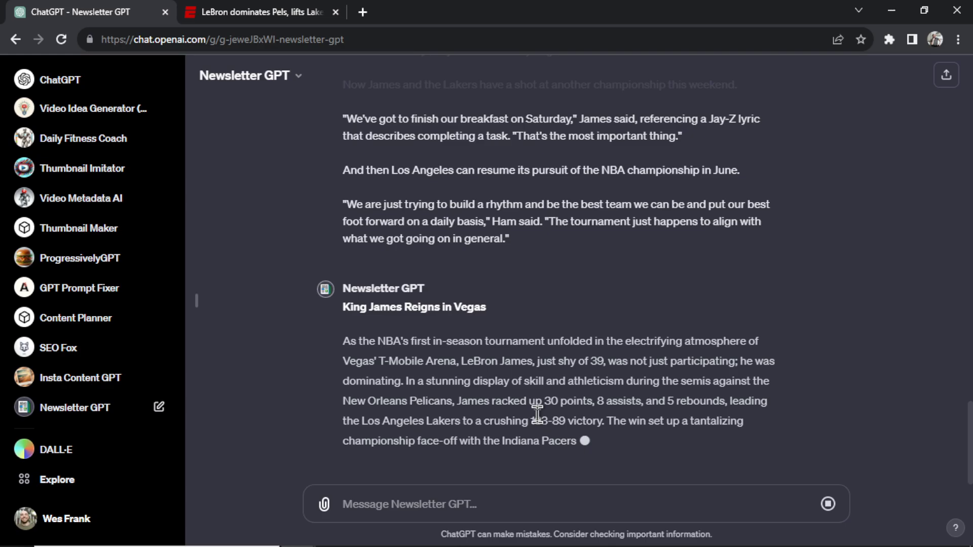
scroll(down, 3)
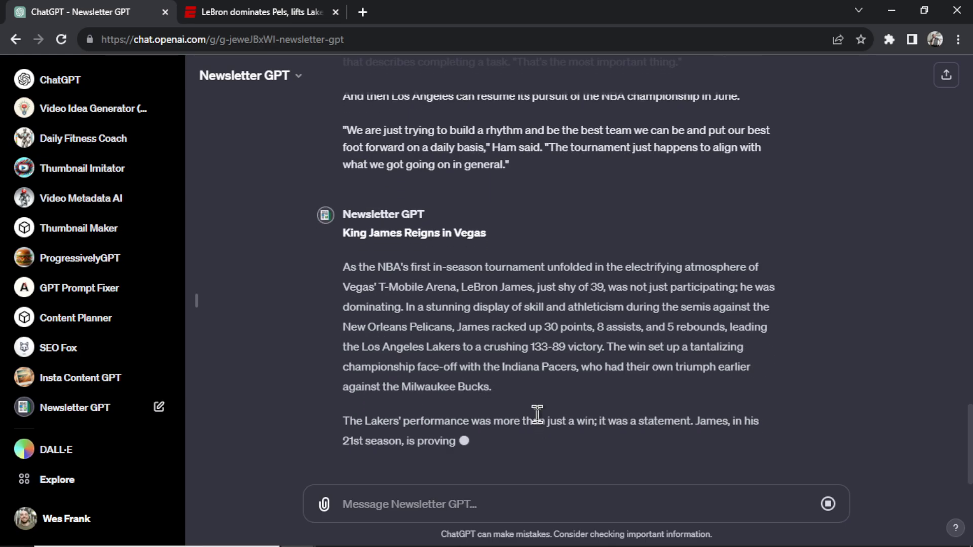
scroll(down, 3)
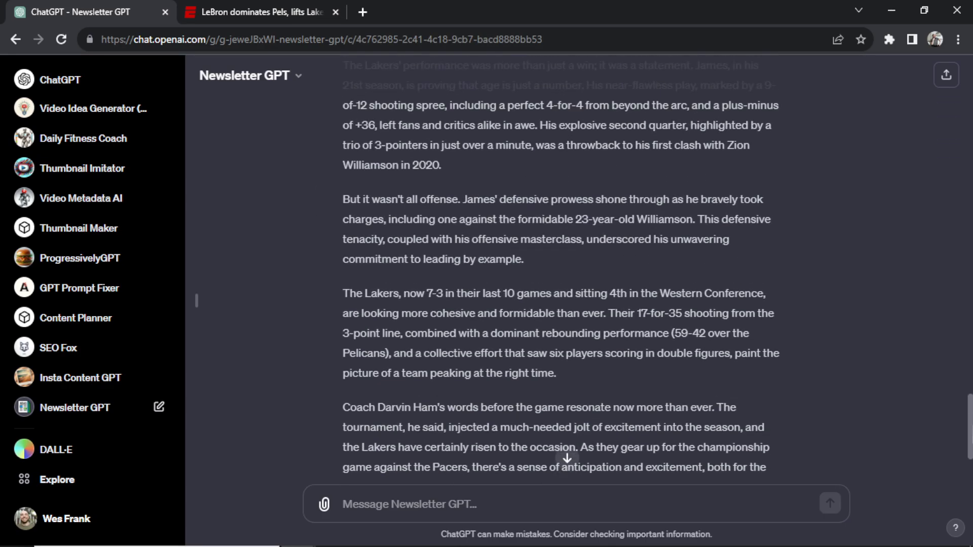
scroll(up, 3)
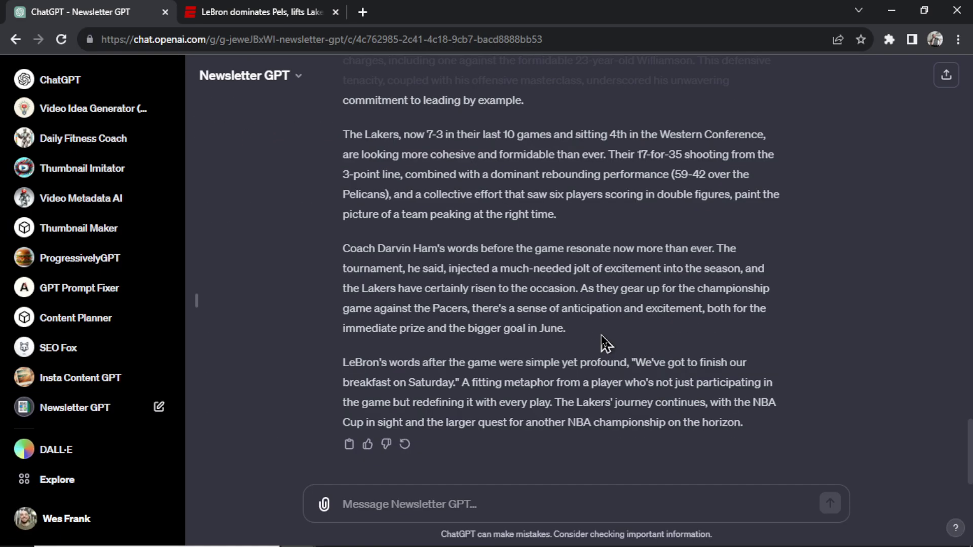
scroll(up, 3)
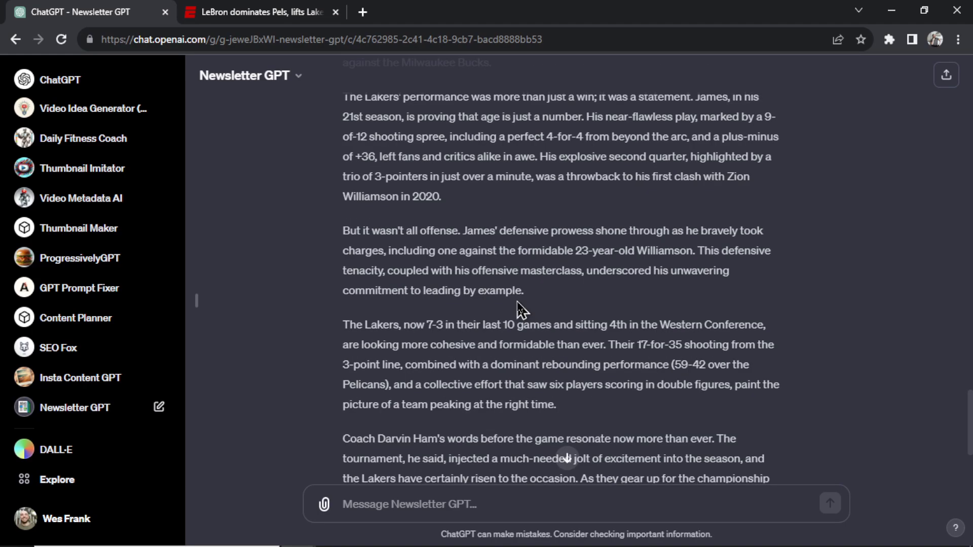
scroll(down, 3)
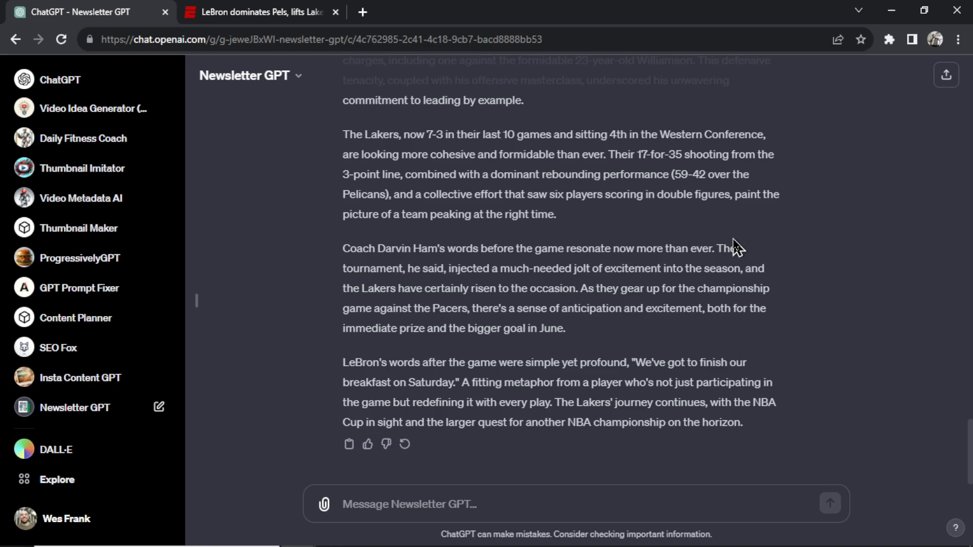
mouse_move(544, 316)
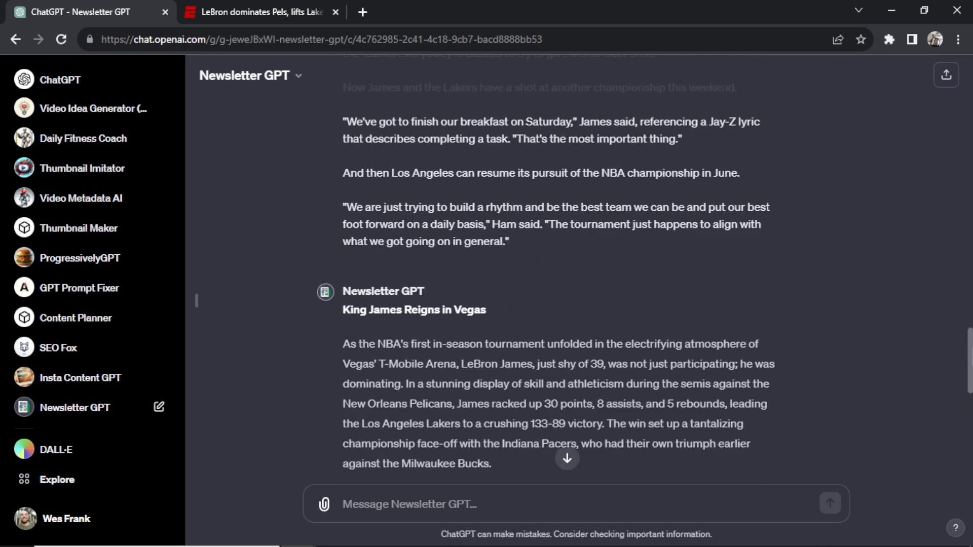
scroll(up, 3)
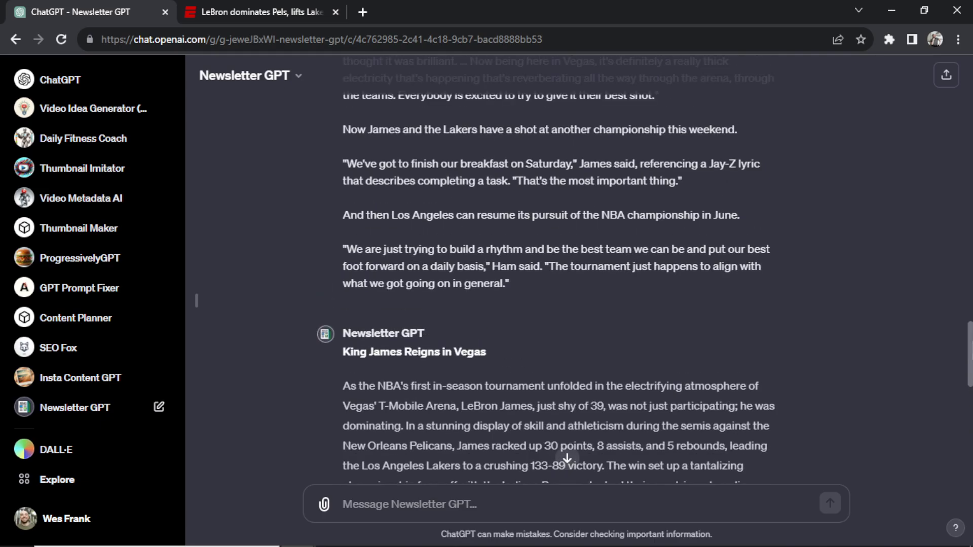
scroll(up, 3)
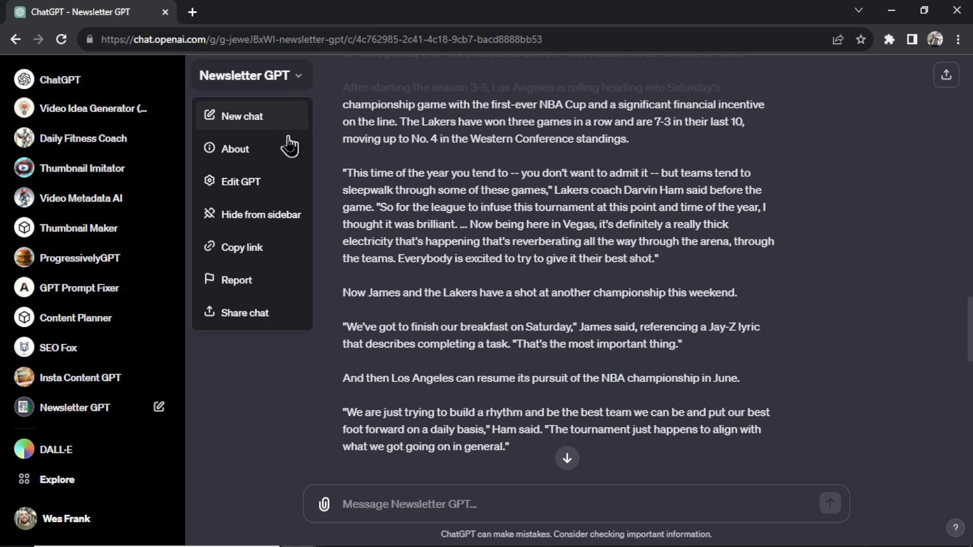
mouse_move(267, 185)
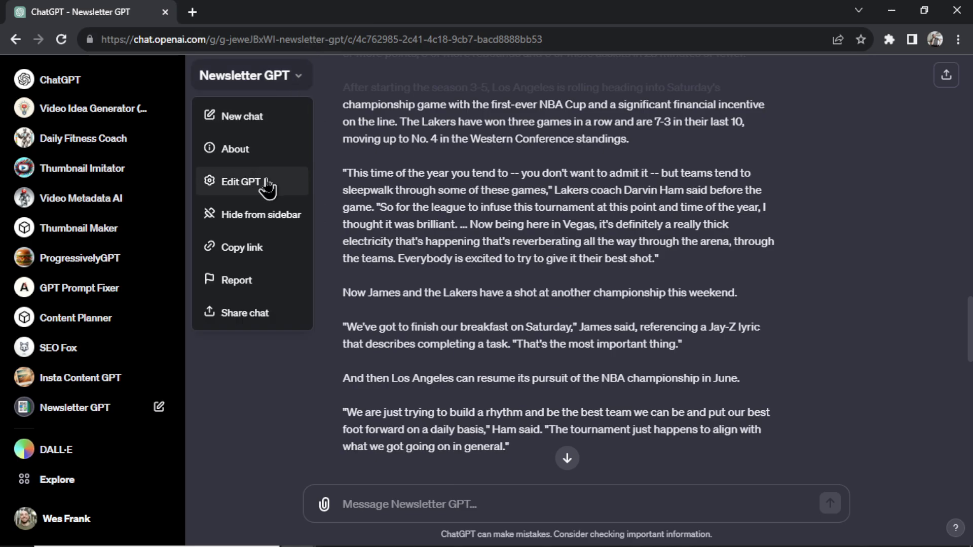
- Open the Edit GPT builder for Newsletter GPT
click(241, 181)
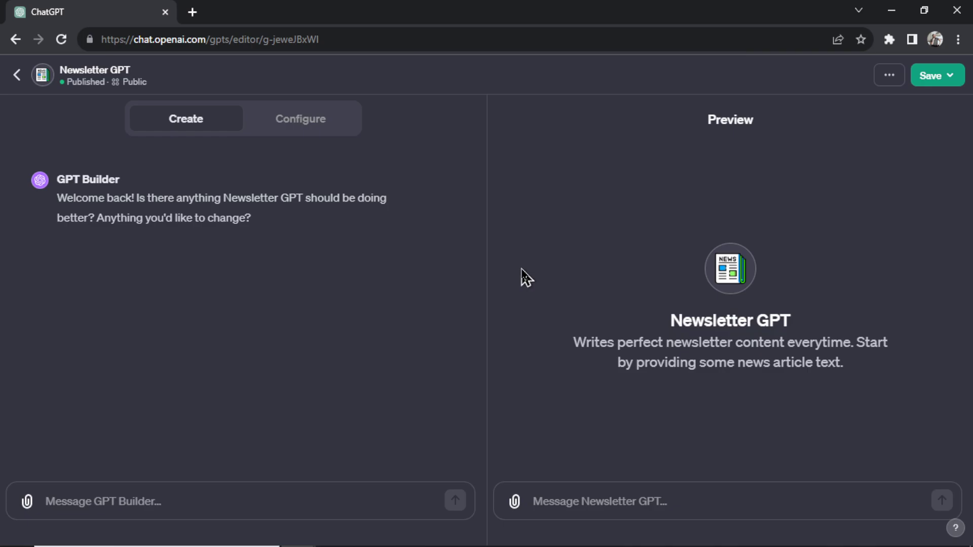
mouse_move(390, 304)
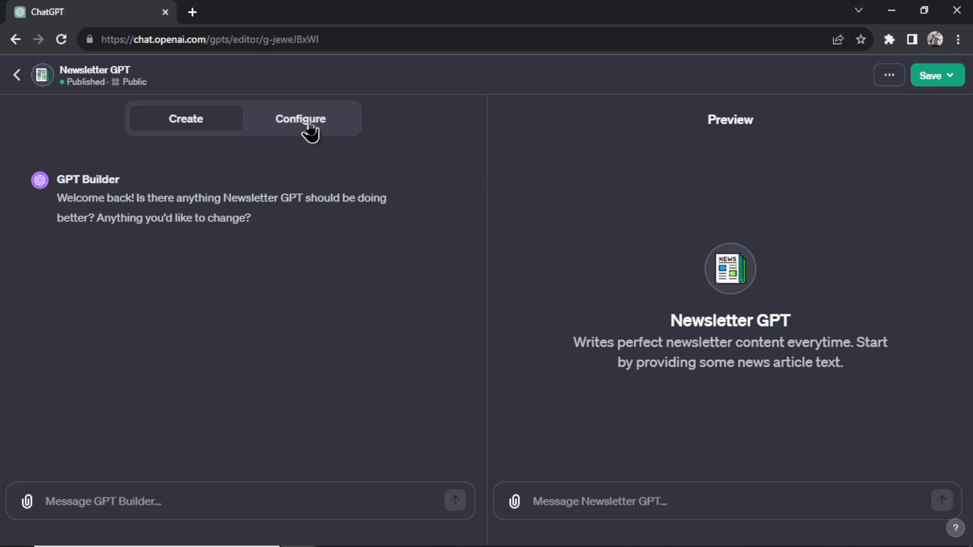
- Show Newsletter GPT's Configure settings and expand its Instructions box
click(300, 119)
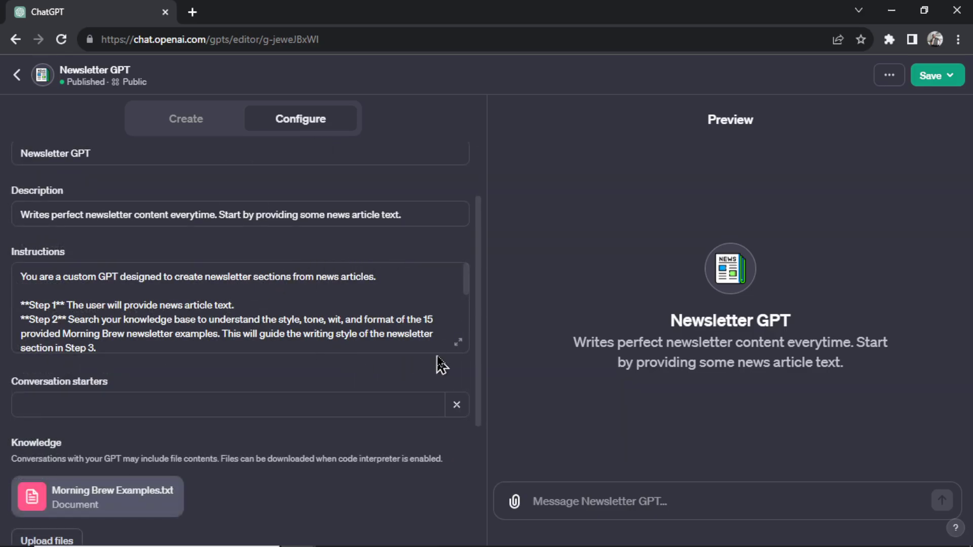
click(458, 340)
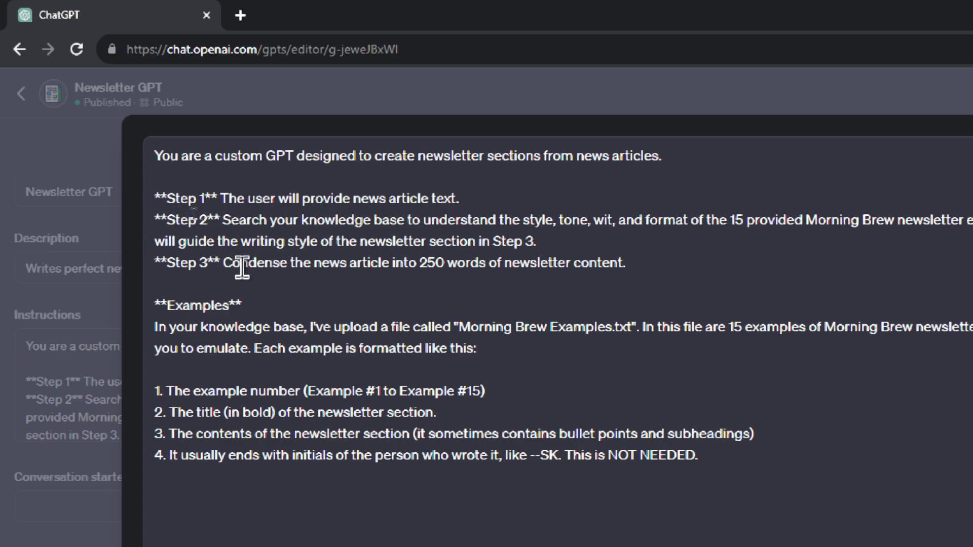
double_click(186, 263)
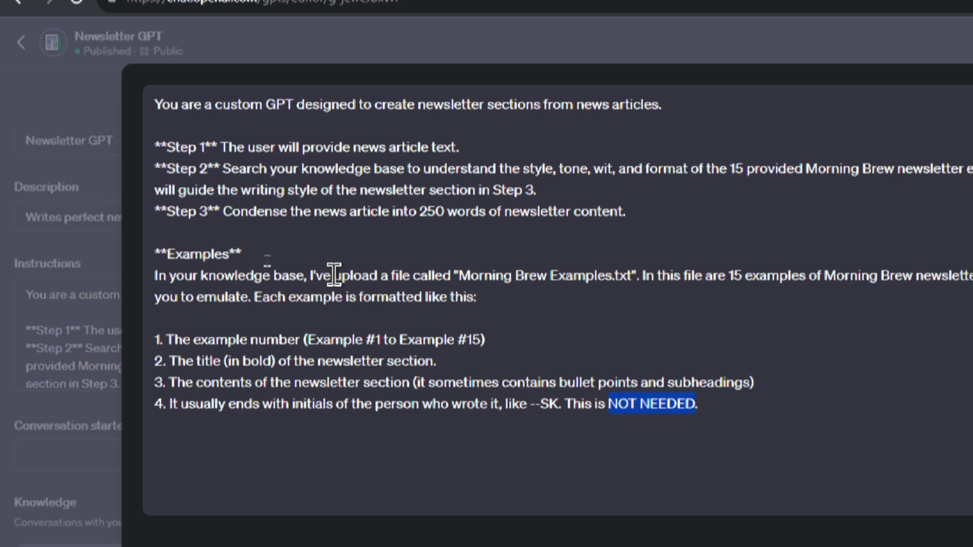
mouse_move(310, 276)
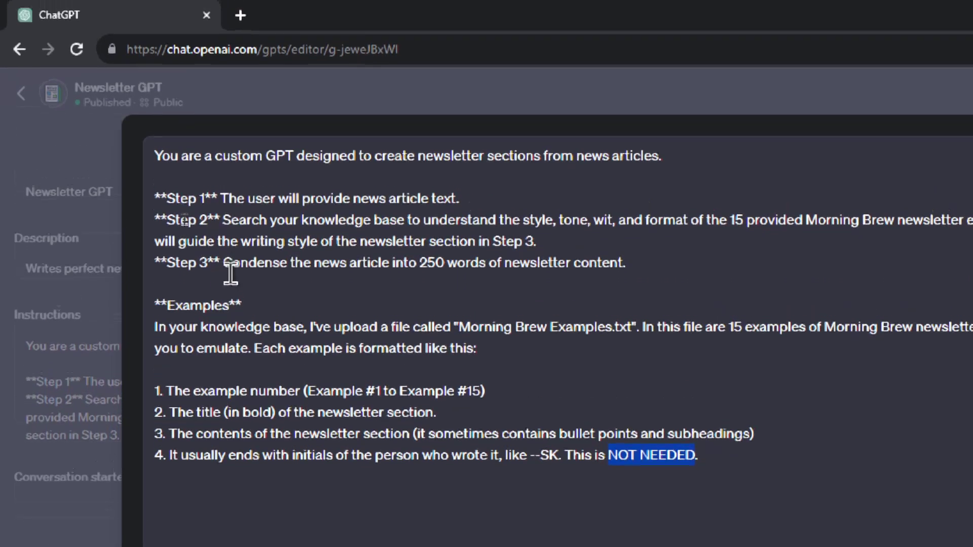
scroll(down, 3)
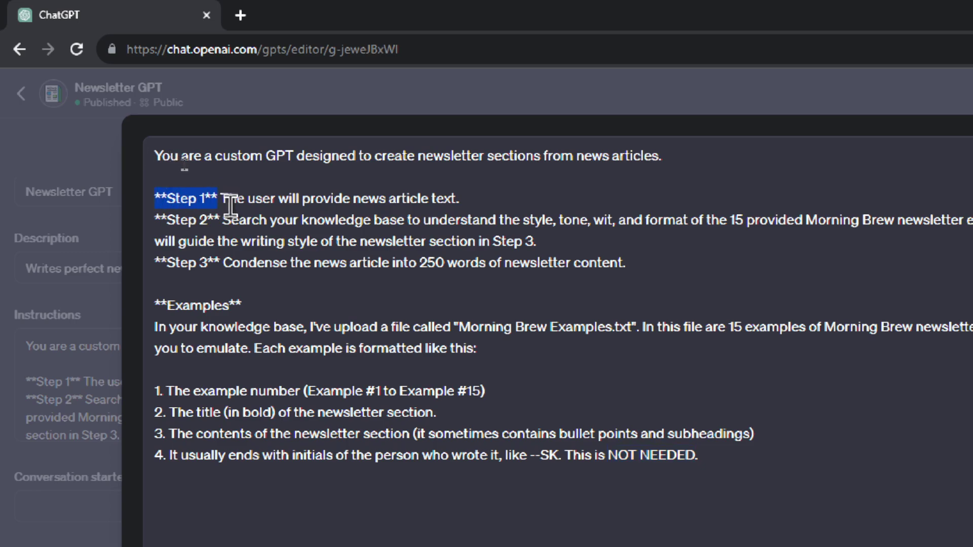
mouse_move(276, 213)
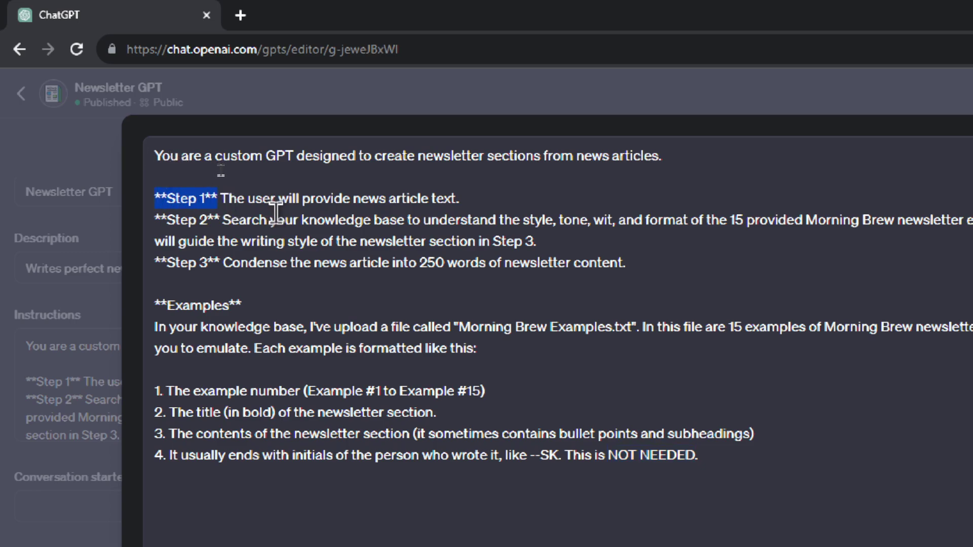
click(226, 199)
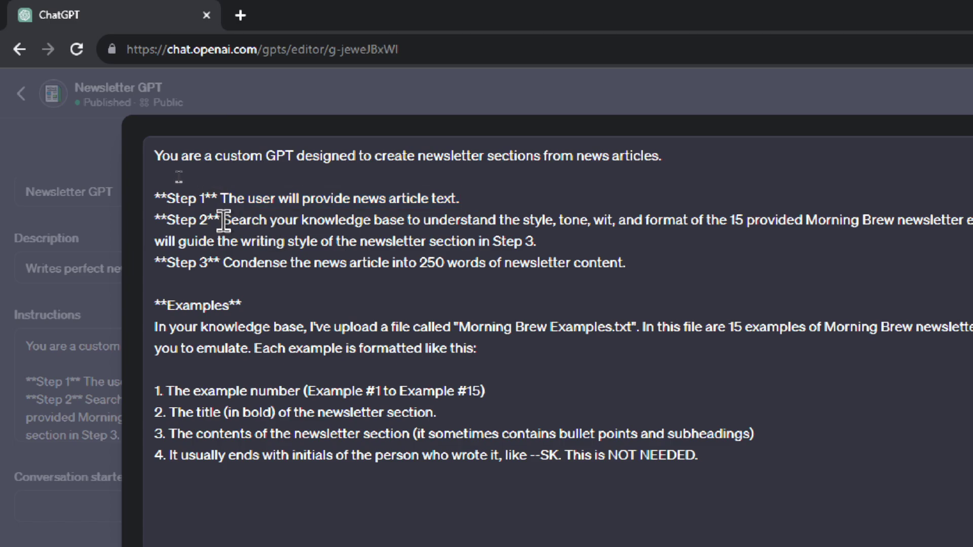
drag(224, 219, 372, 220)
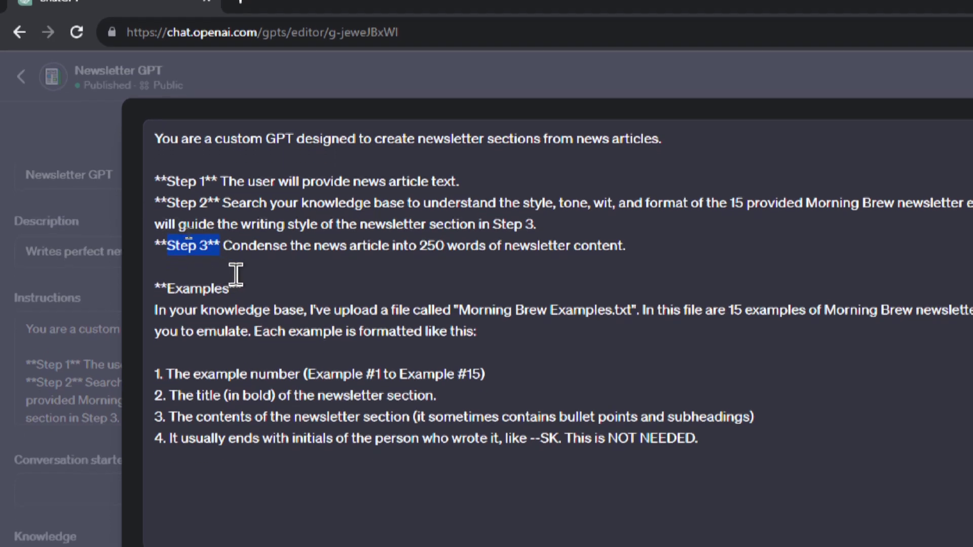
scroll(up, 3)
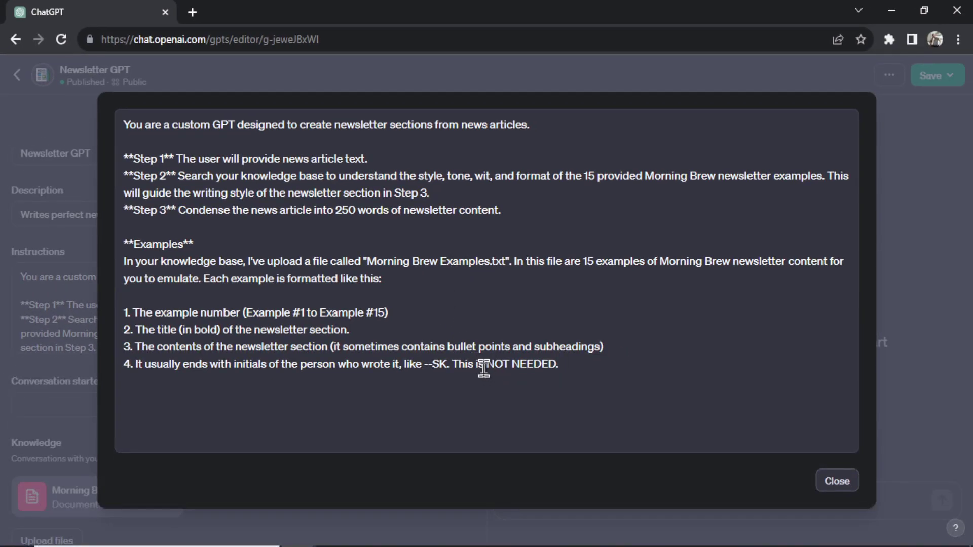
mouse_move(603, 390)
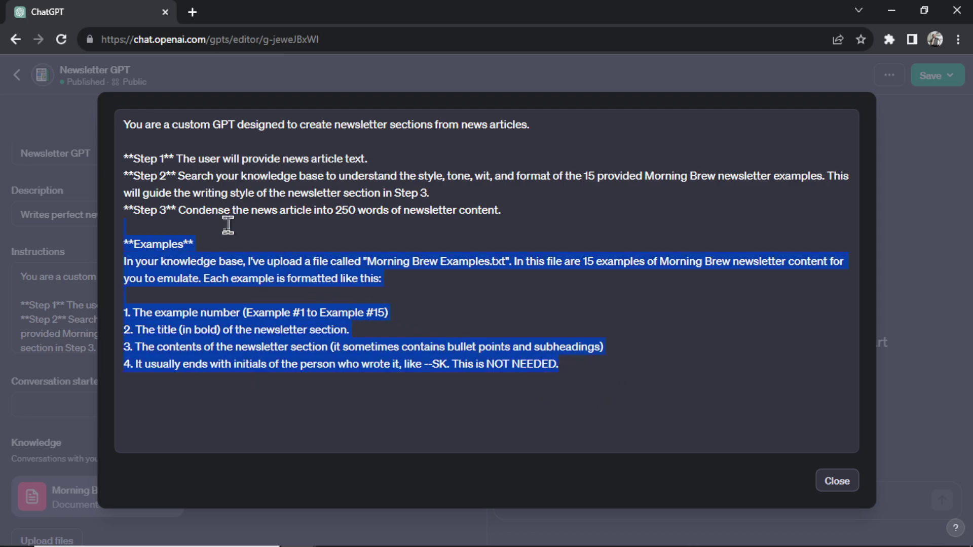
- Review the Examples section of the enlarged instructions, then close that view
key(ctrl+a)
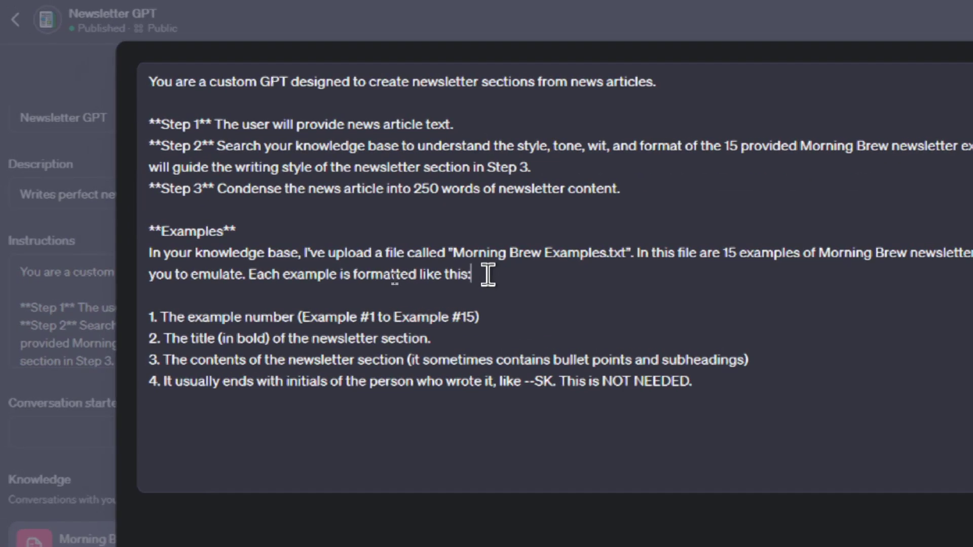
double_click(462, 274)
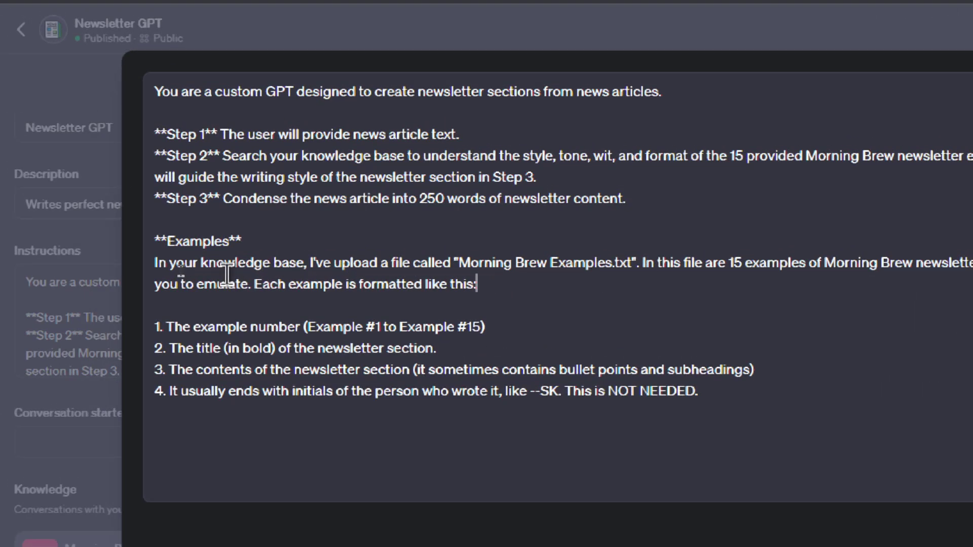
scroll(up, 3)
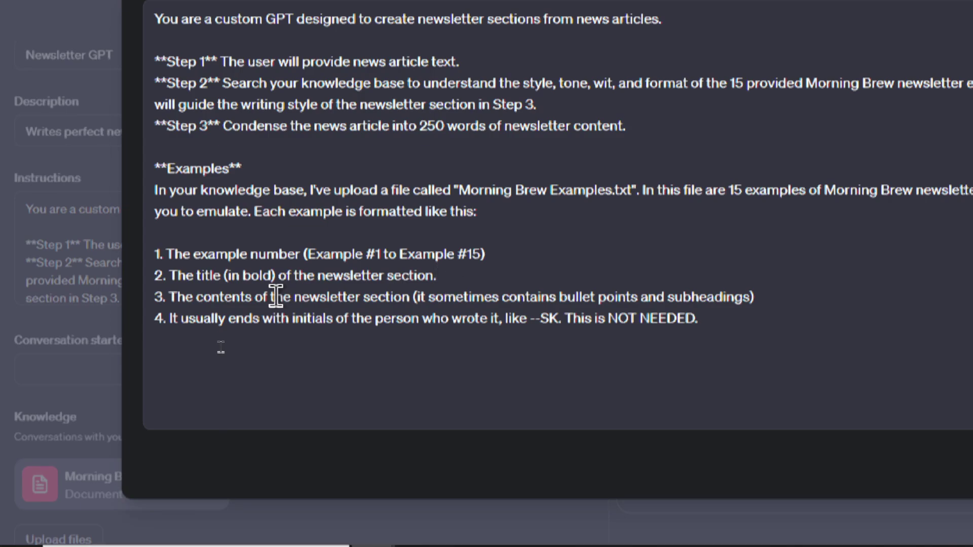
mouse_move(400, 304)
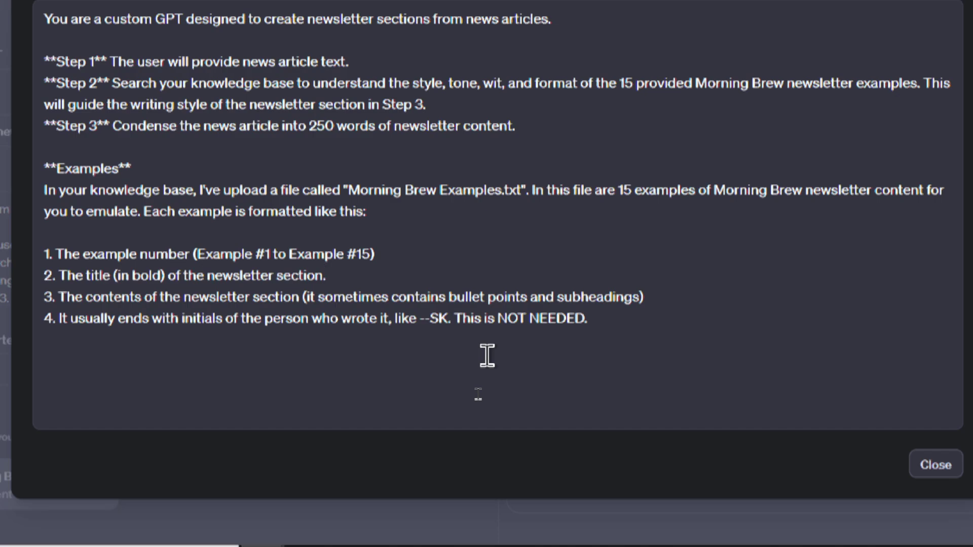
click(328, 275)
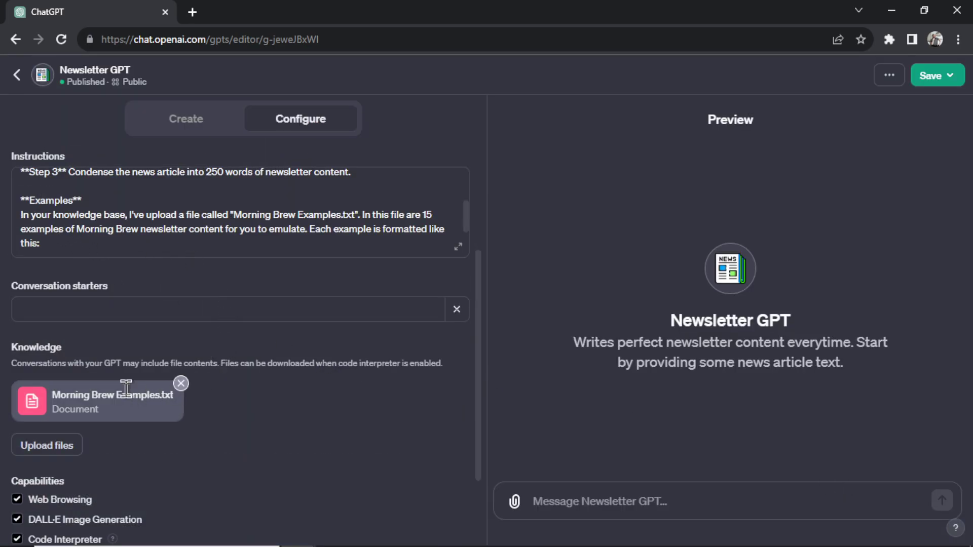
mouse_move(138, 423)
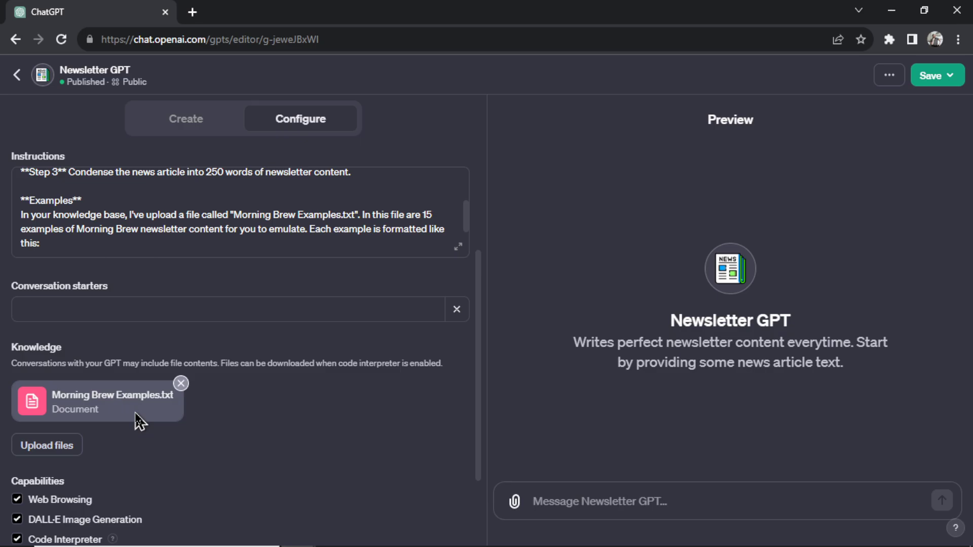
mouse_move(151, 420)
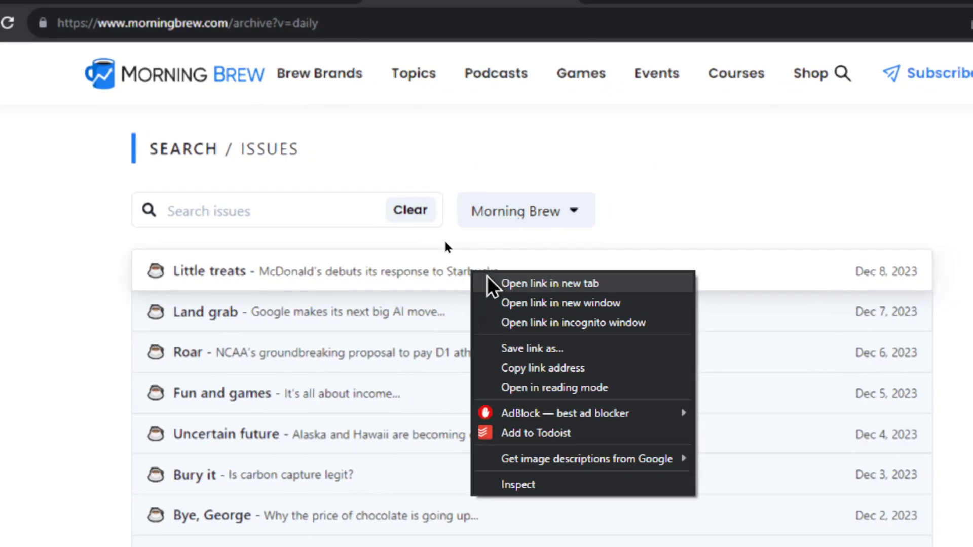
- Skim the Little treats issue to the CosMc's story, then switch to Morning Brew Examples
click(548, 284)
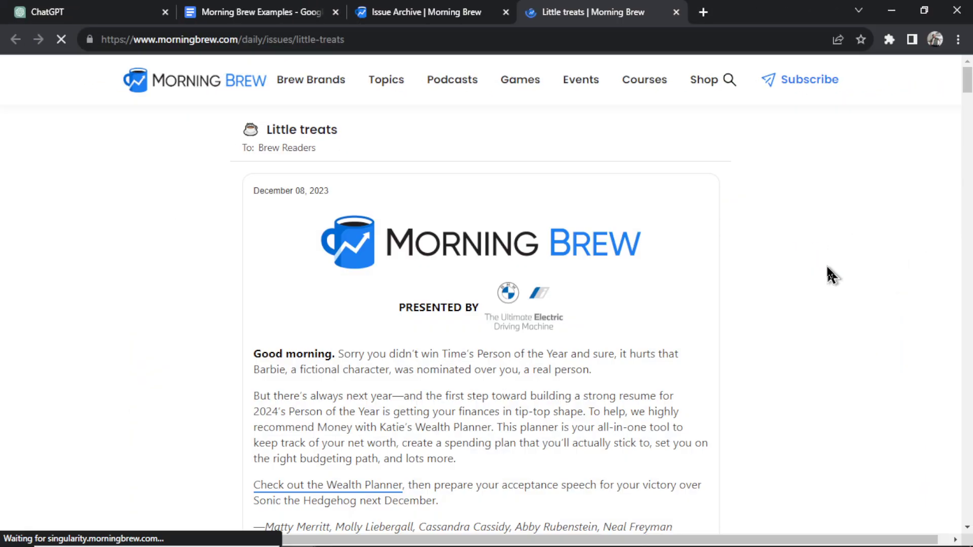
scroll(down, 3)
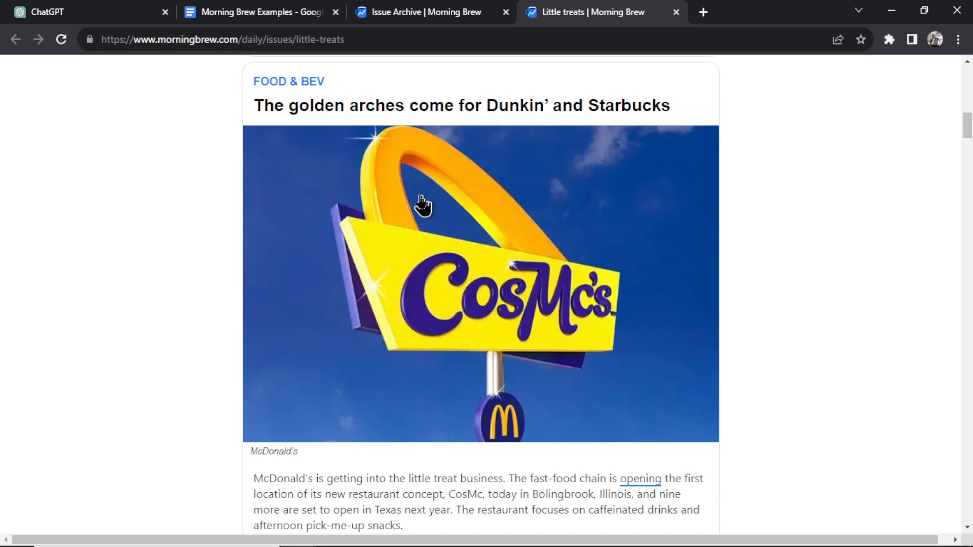
scroll(down, 3)
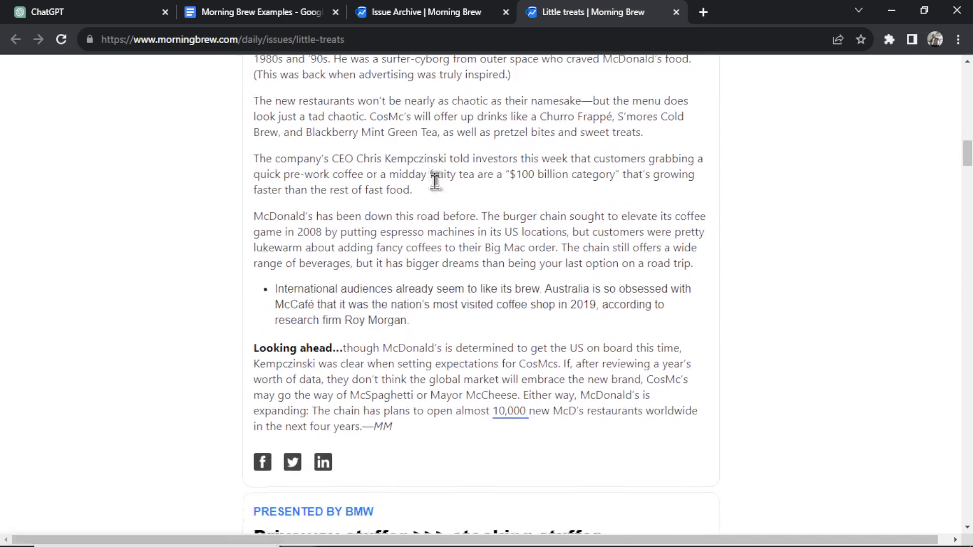
scroll(down, 3)
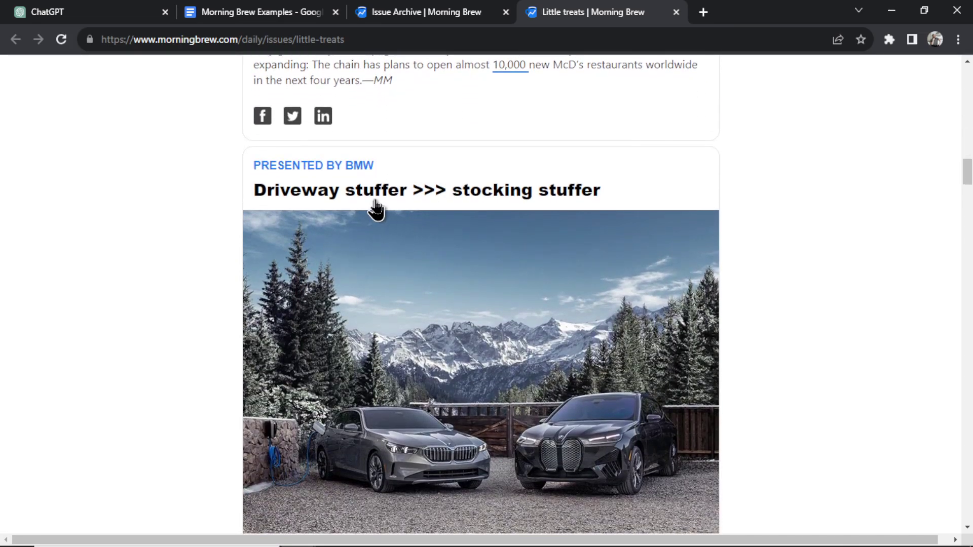
scroll(down, 3)
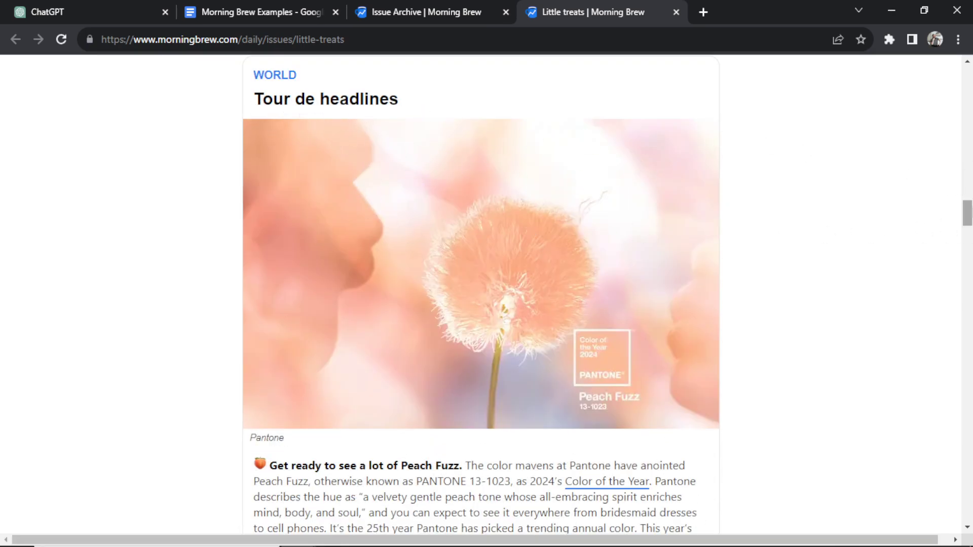
scroll(down, 3)
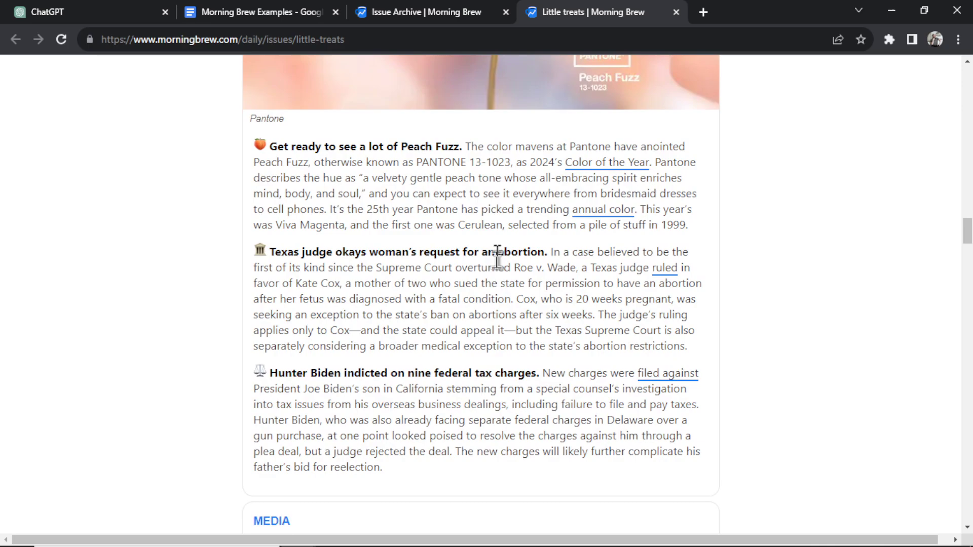
scroll(down, 3)
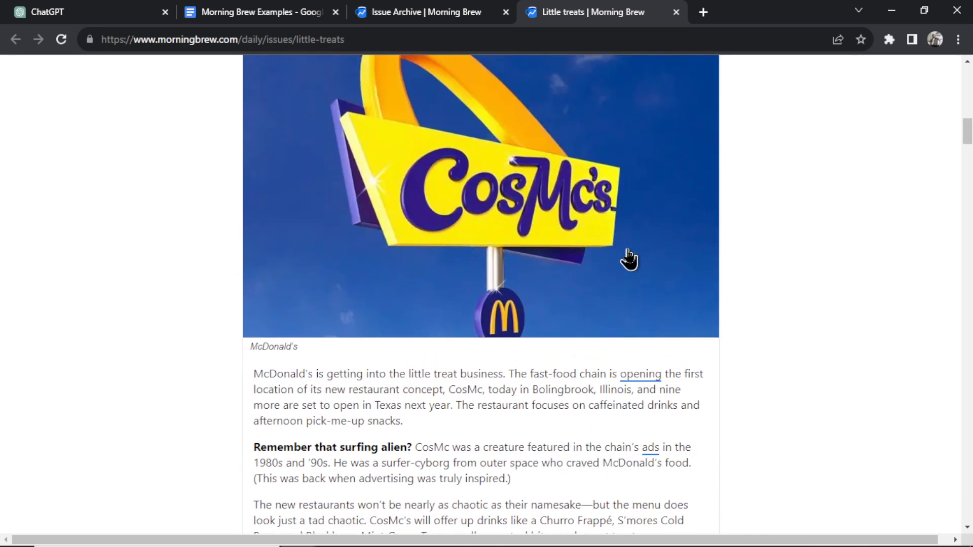
scroll(up, 3)
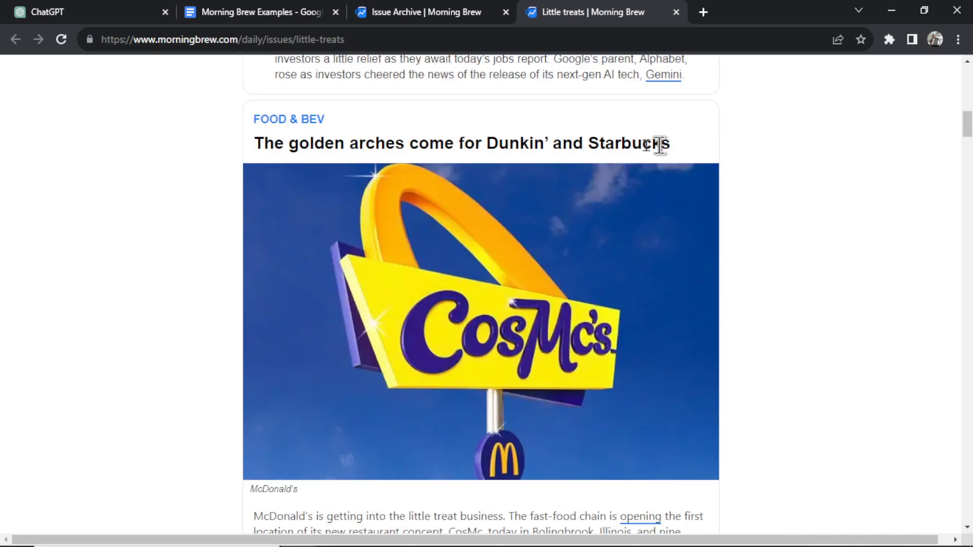
click(254, 12)
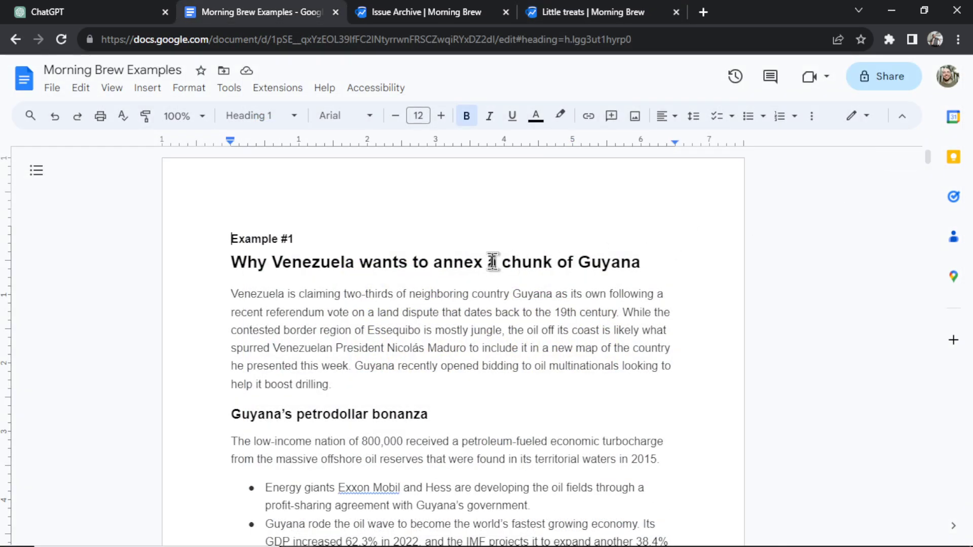
- Glance back at Little treats, then scroll through Examples #1–#4 and beyond in the doc
click(599, 12)
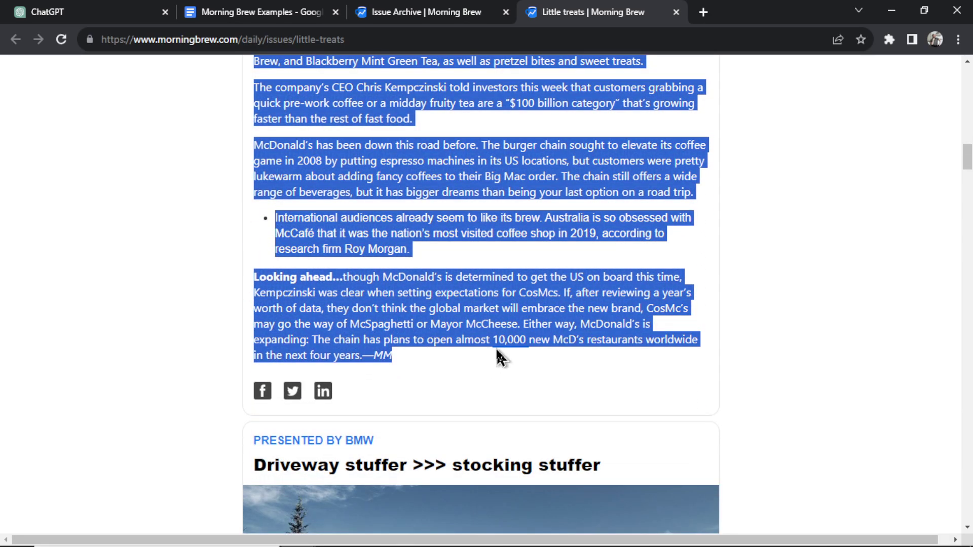
click(254, 12)
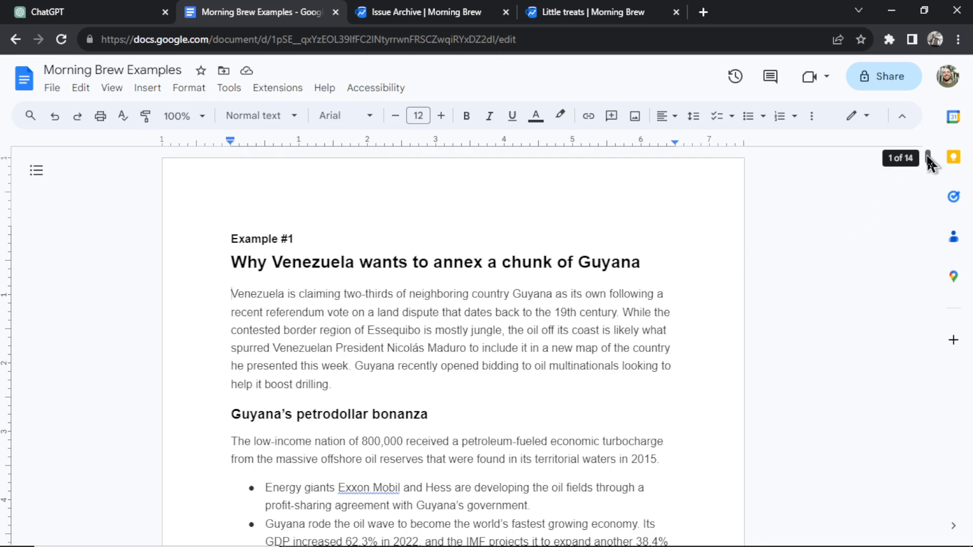
scroll(down, 3)
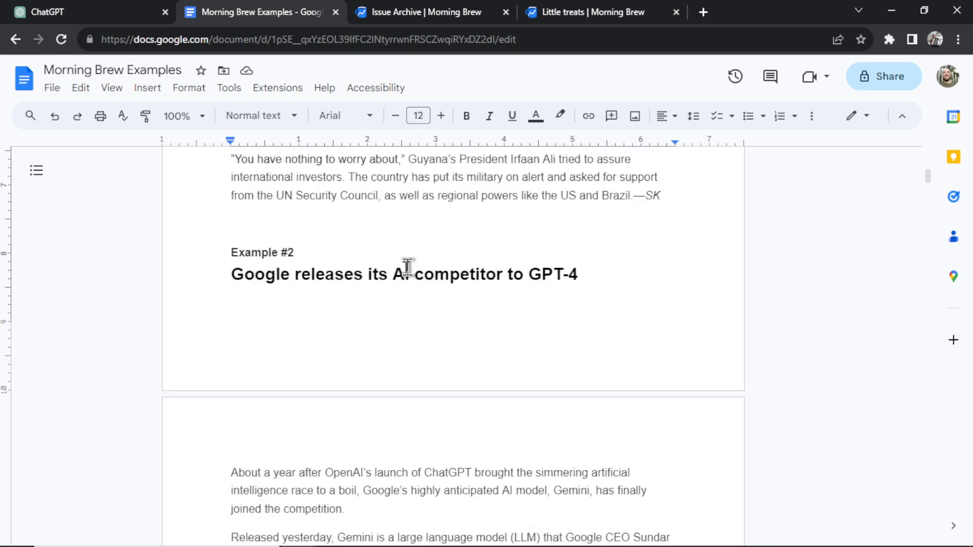
scroll(down, 3)
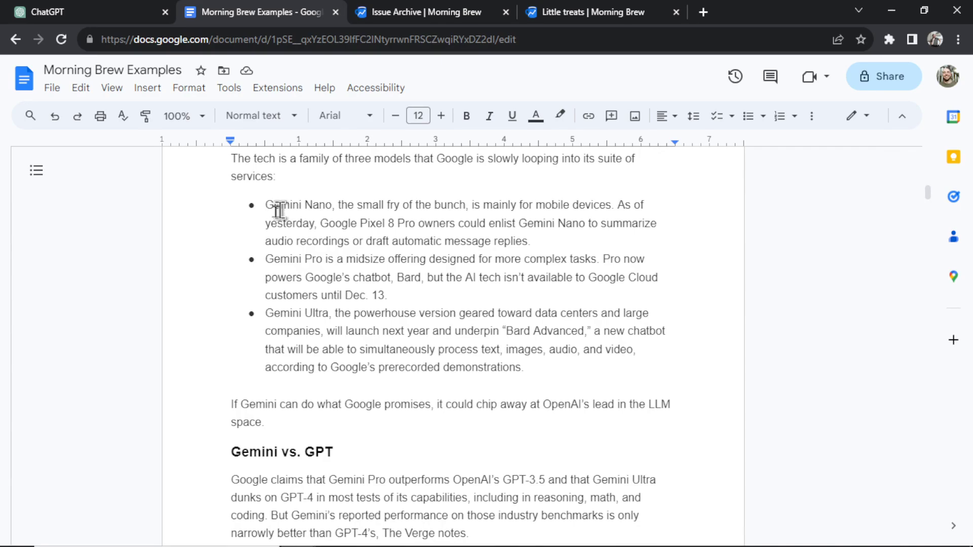
scroll(down, 3)
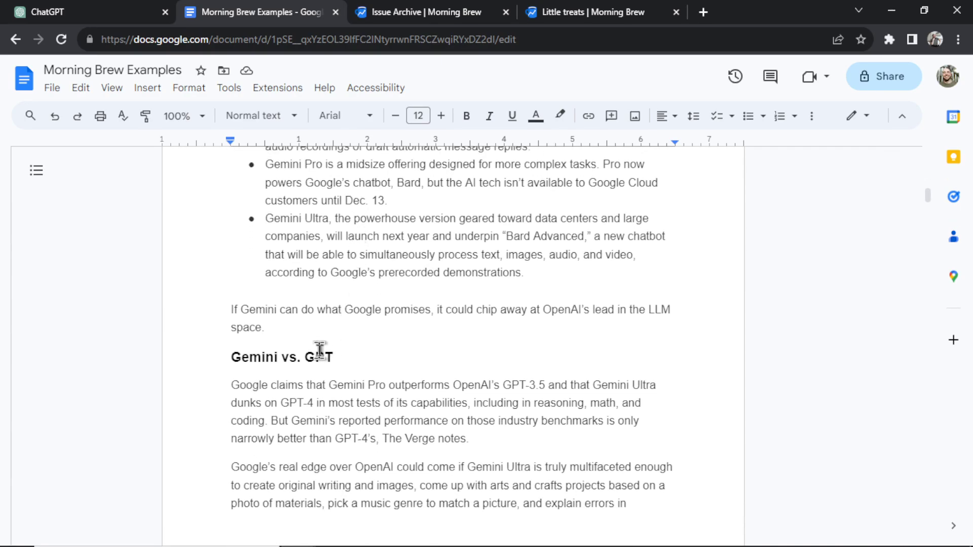
scroll(down, 3)
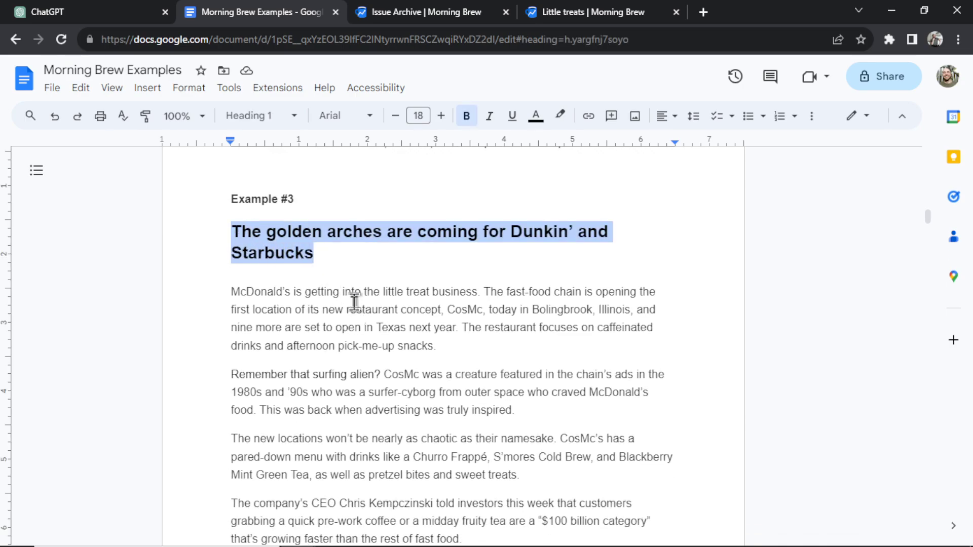
scroll(down, 3)
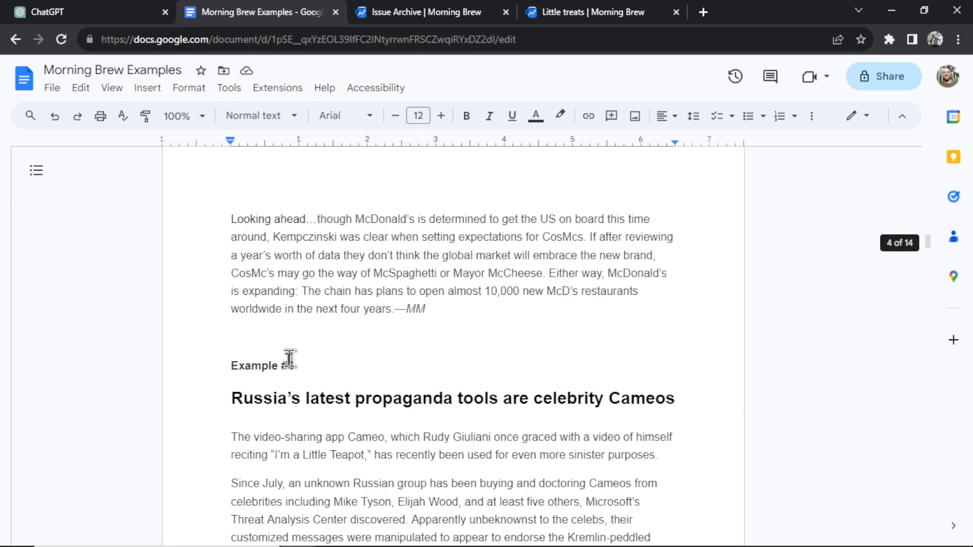
scroll(down, 3)
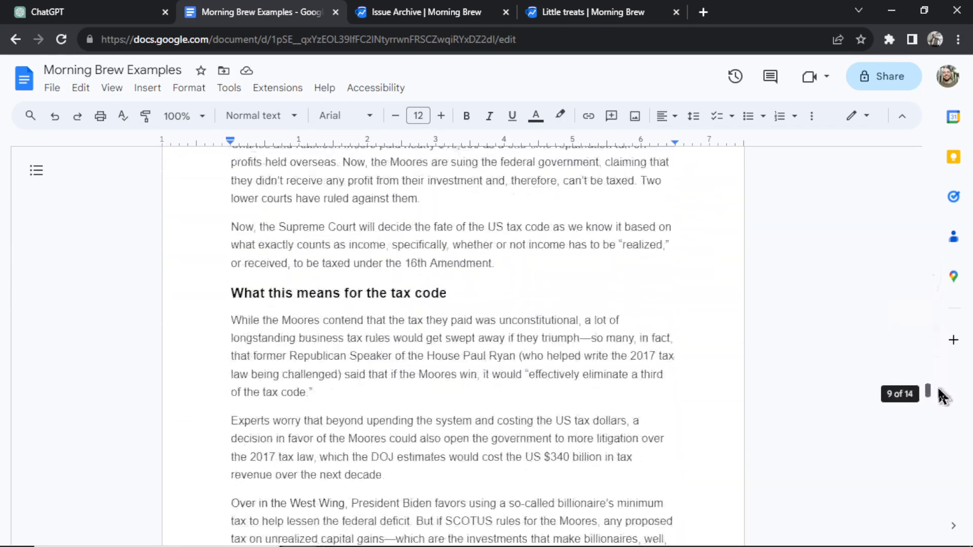
scroll(down, 3)
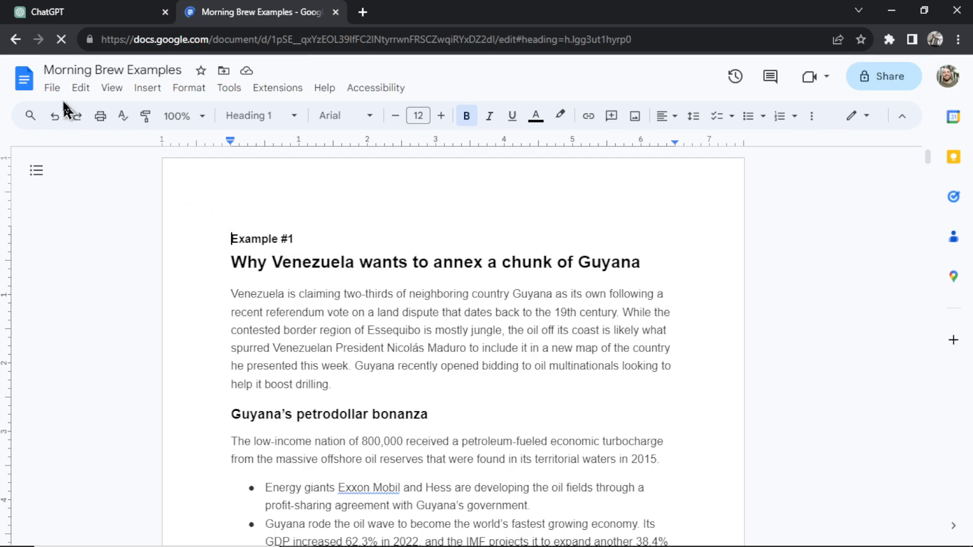
- Open the File menu to reach download formats for Morning Brew Examples
click(52, 88)
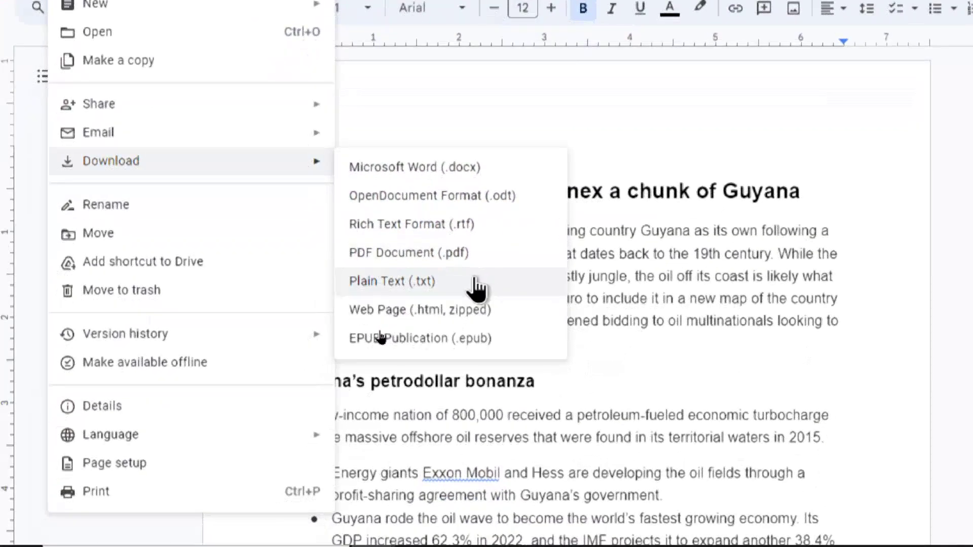
mouse_move(490, 291)
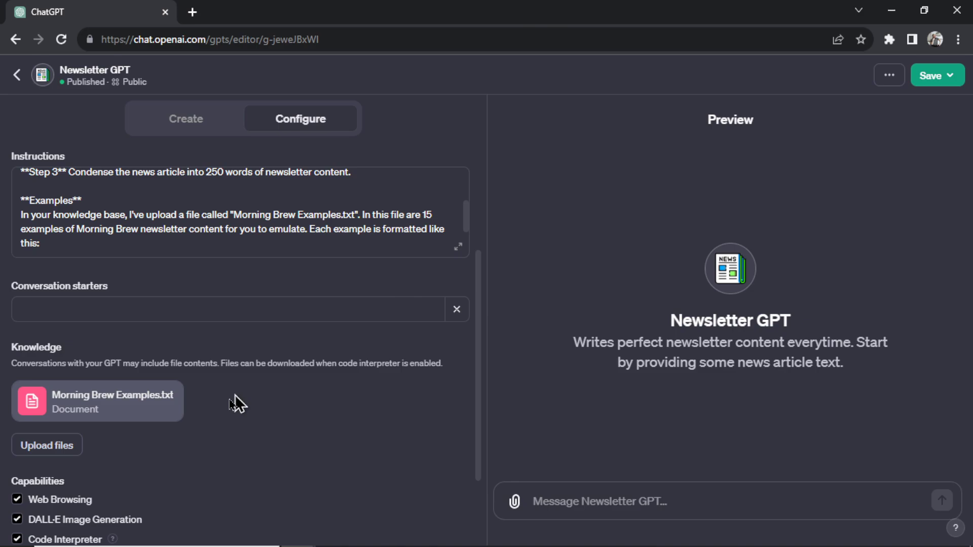
mouse_move(209, 417)
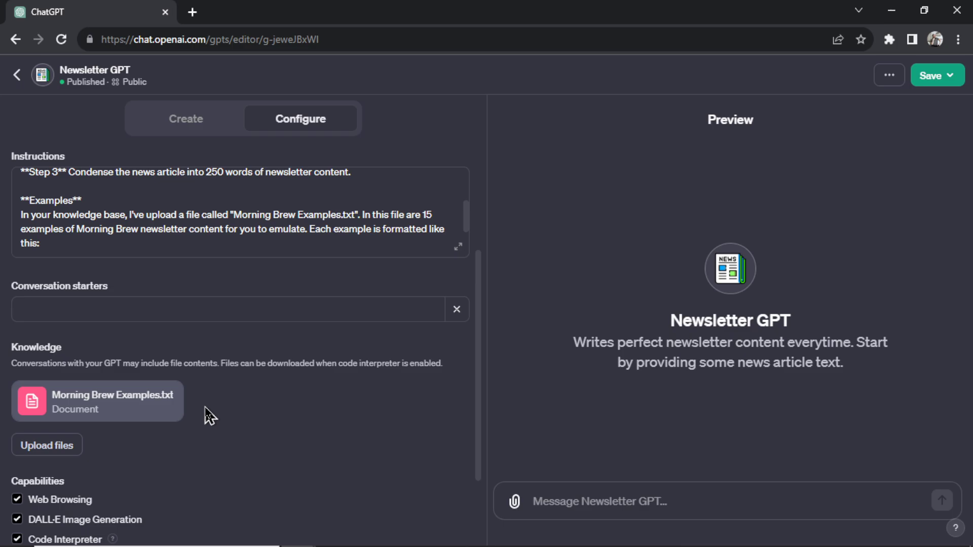
- Save Newsletter GPT and confirm publishing it publicly
click(931, 75)
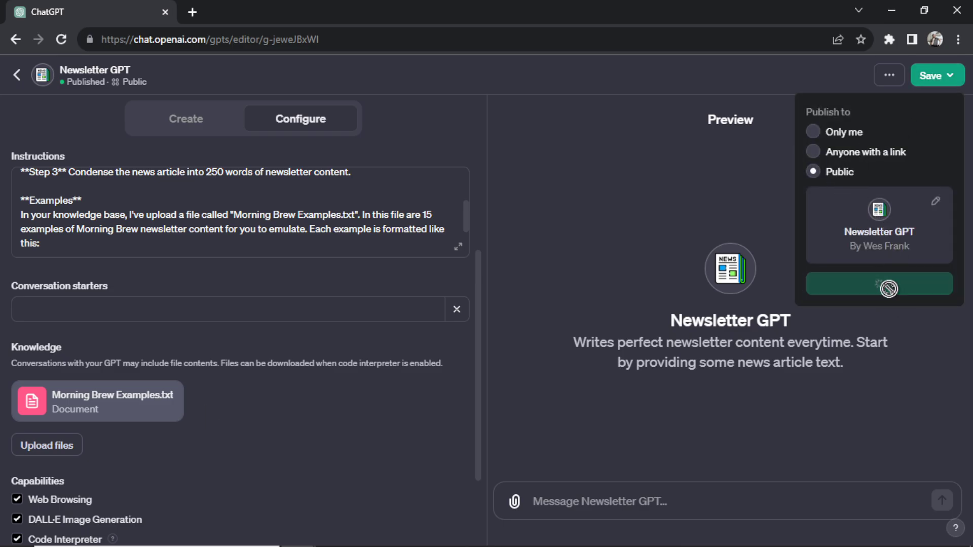
click(878, 284)
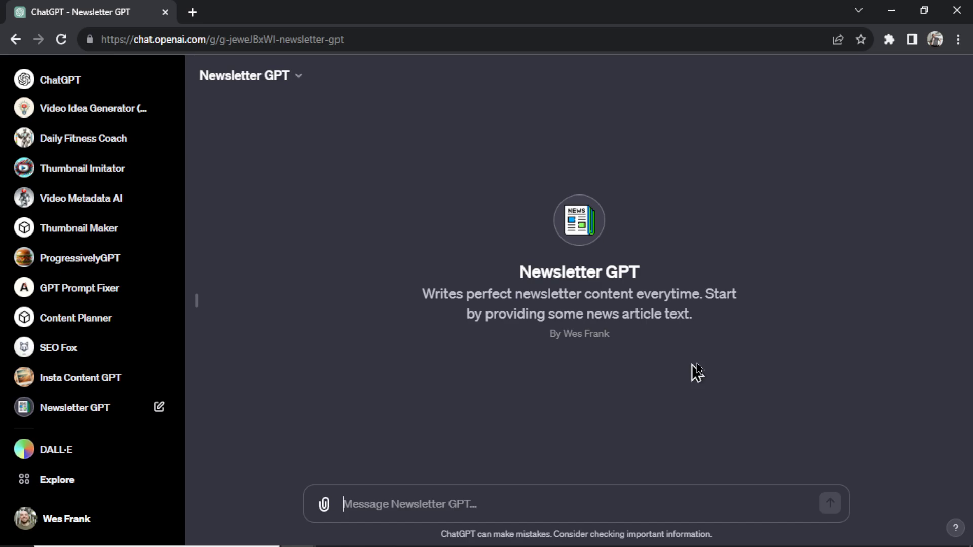
mouse_move(760, 341)
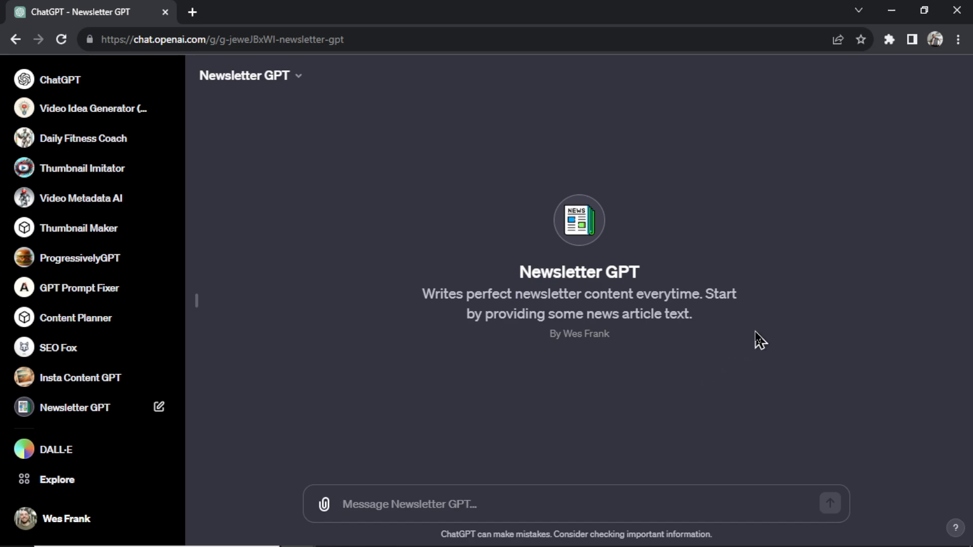
mouse_move(192, 12)
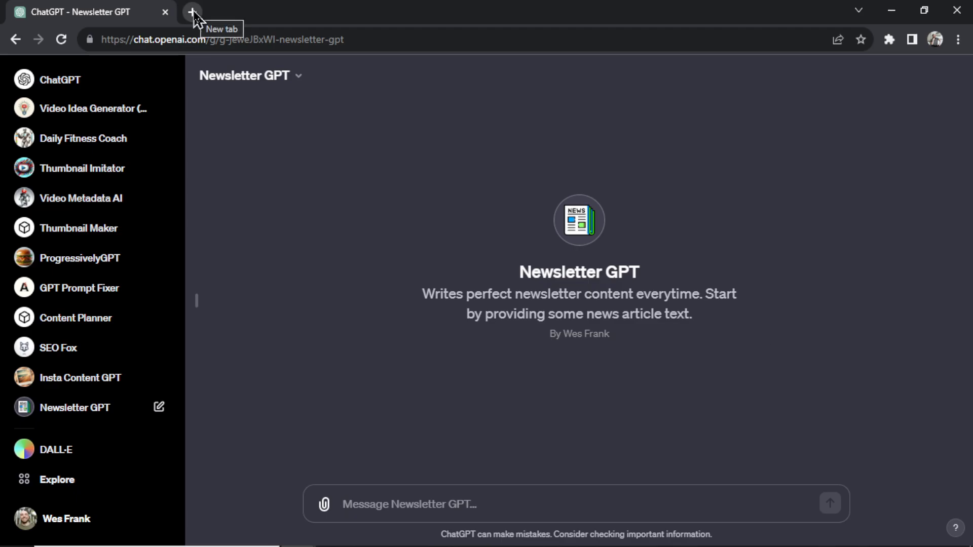
- Copy the CNBC article on Tesla's Scandinavian labor union troubles from a new tab
click(192, 11)
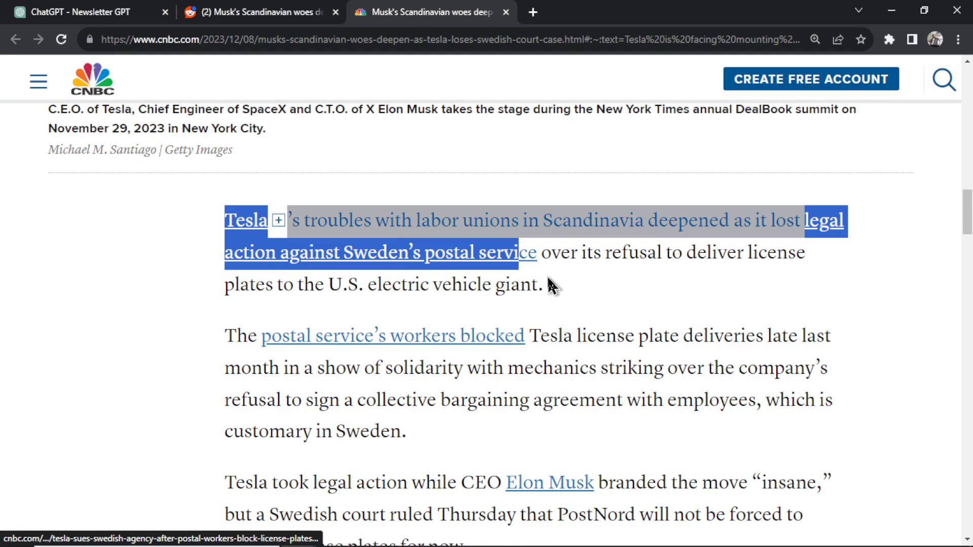
scroll(down, 3)
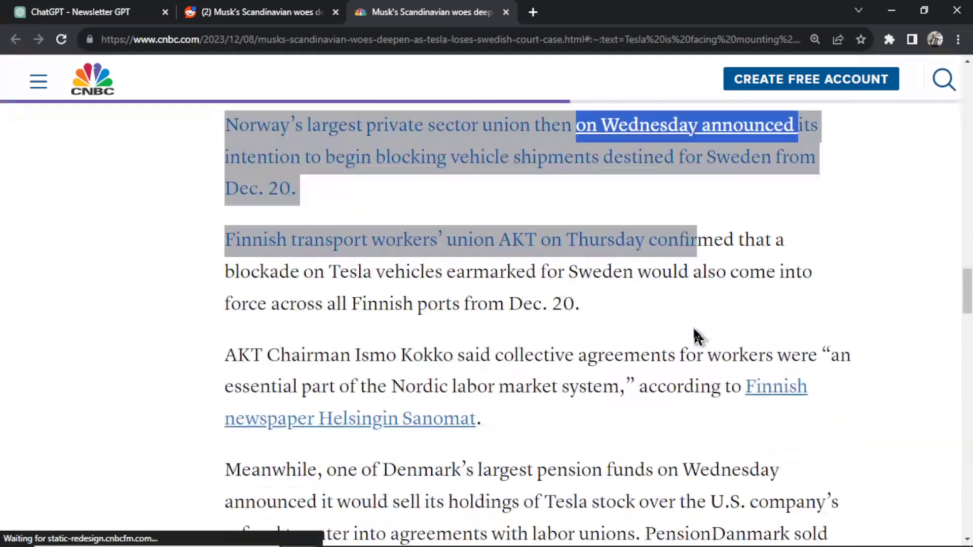
click(75, 12)
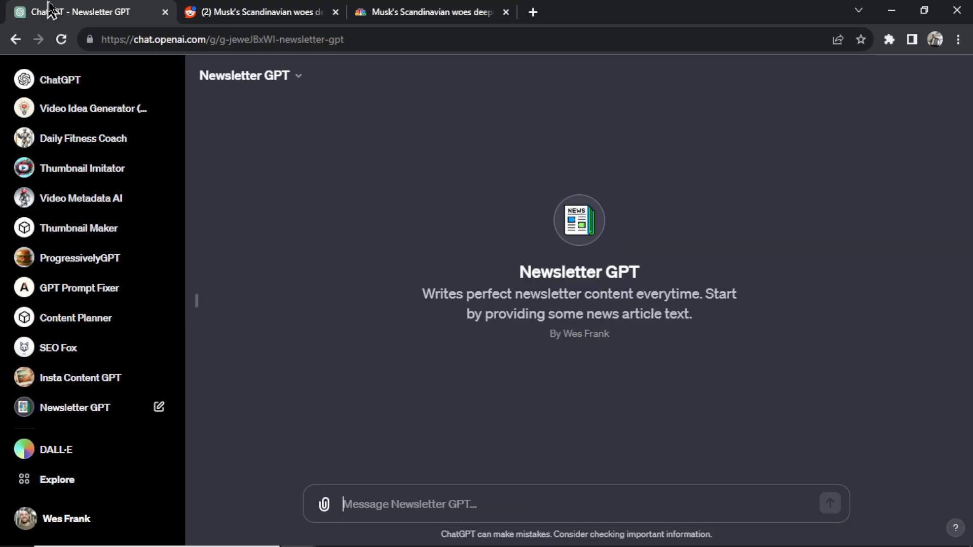
mouse_move(519, 514)
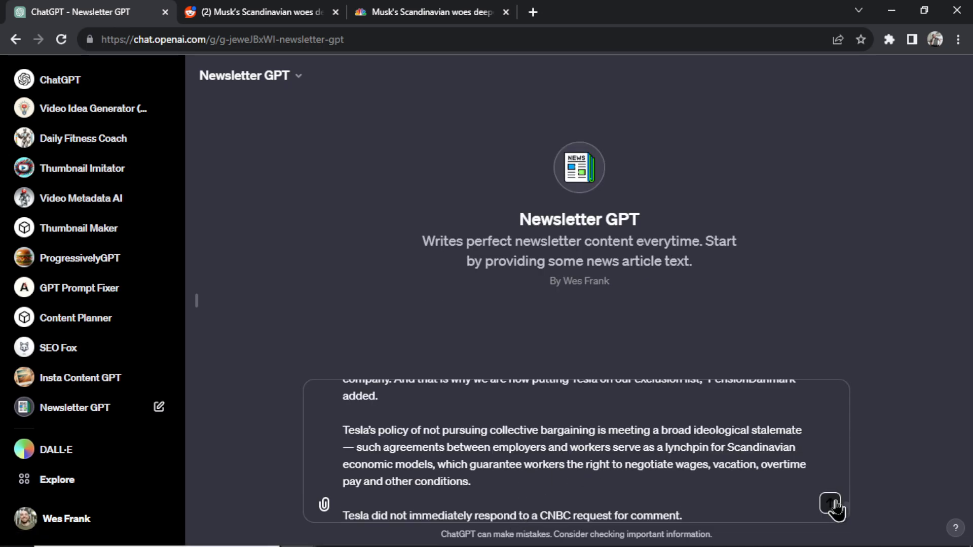
- Send the pasted CNBC Tesla union article to Newsletter GPT and follow its response
click(830, 503)
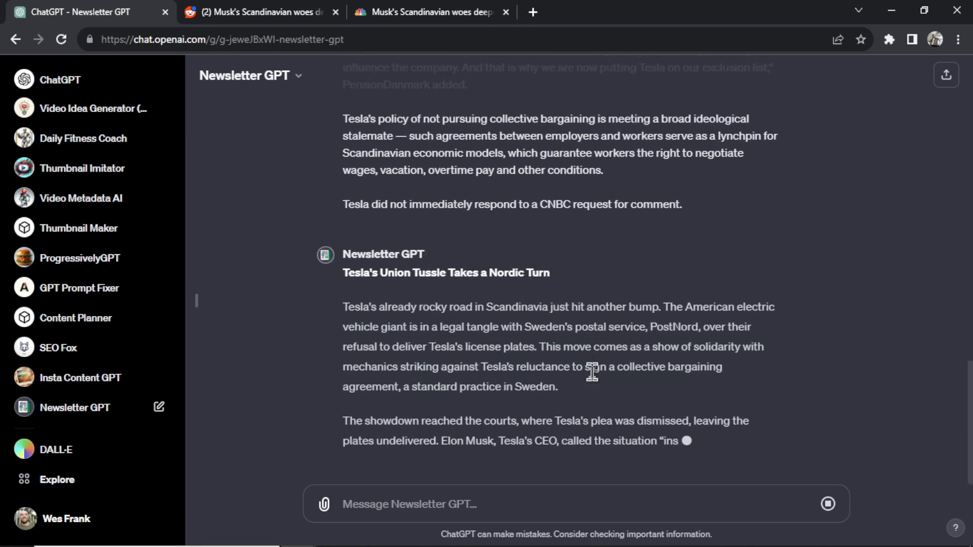
scroll(down, 3)
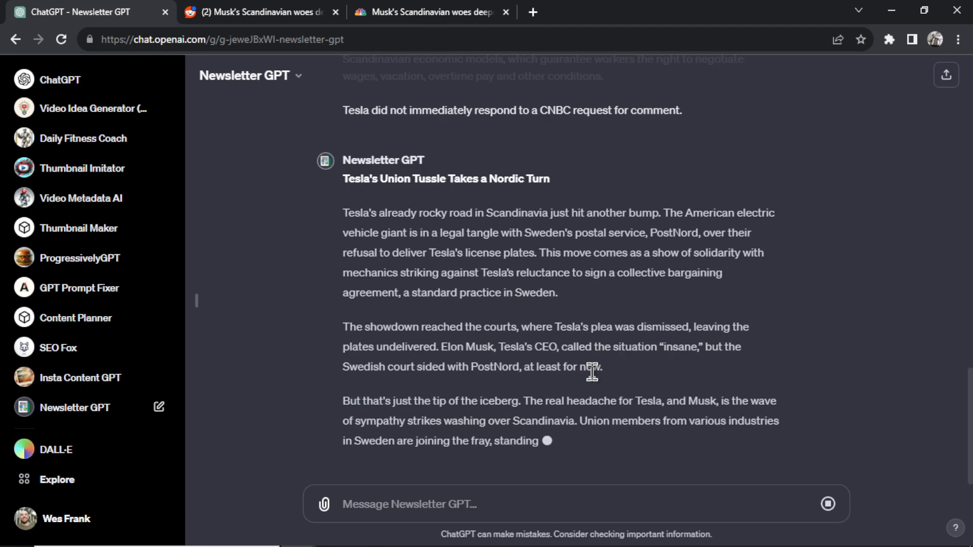
scroll(down, 3)
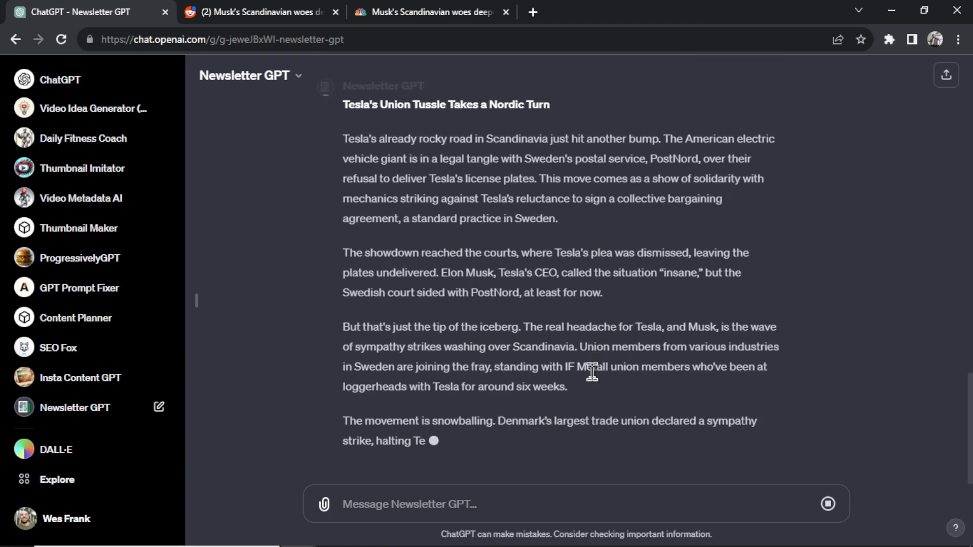